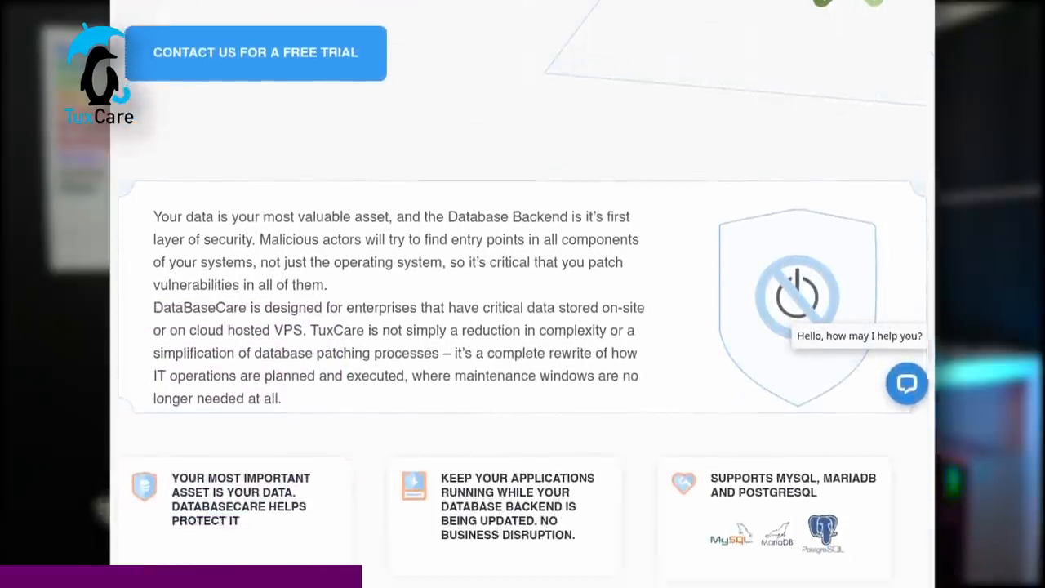
Show the Settings About page and scroll through the hardware and Ubuntu 21.10 system details.
{"action": "scroll", "scroll_direction": "down", "scroll_amount": 3}
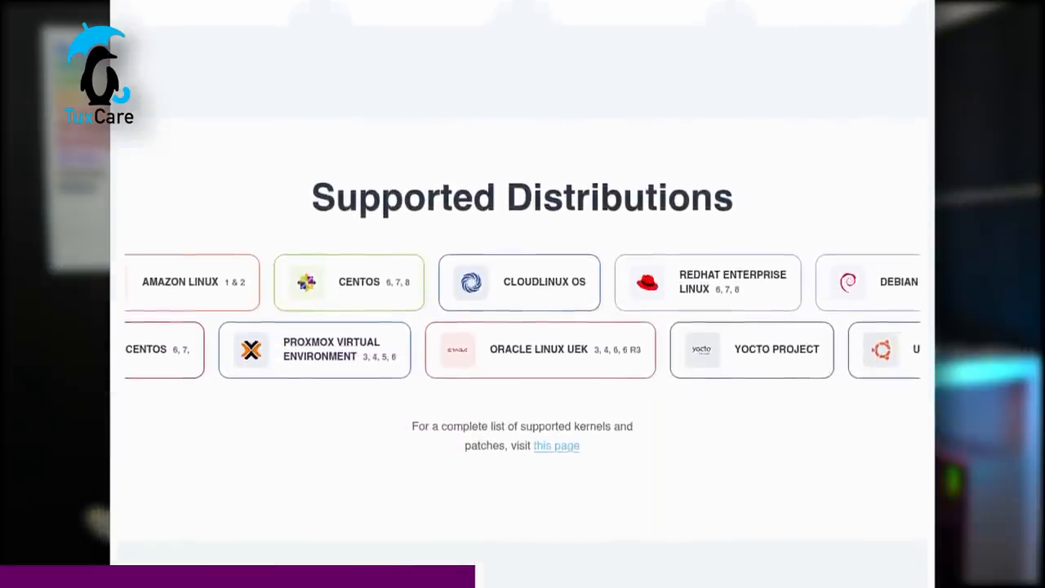
{"action": "scroll", "scroll_direction": "down", "scroll_amount": 3}
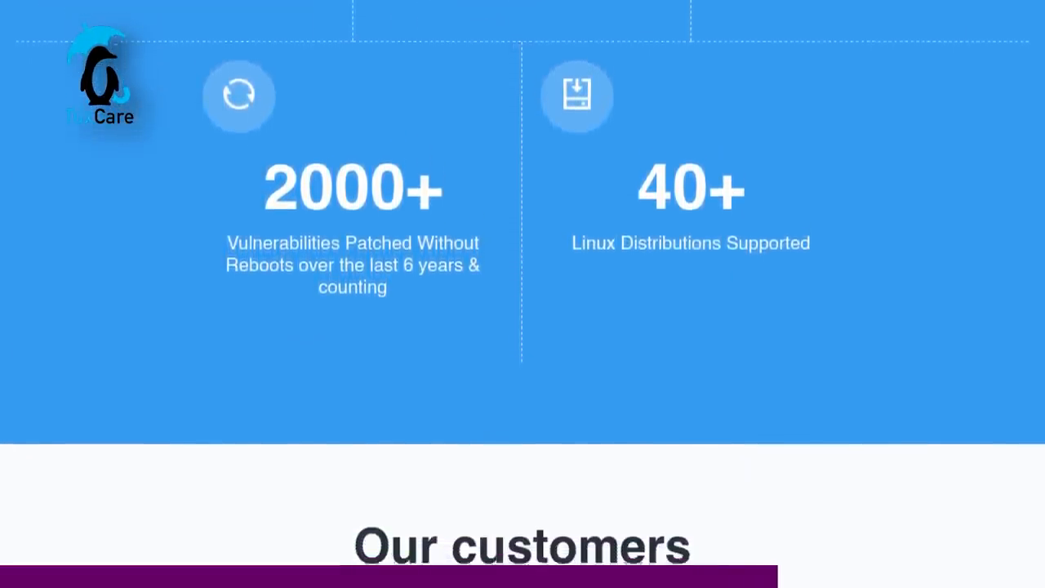
{"action": "scroll", "scroll_direction": "down", "scroll_amount": 3}
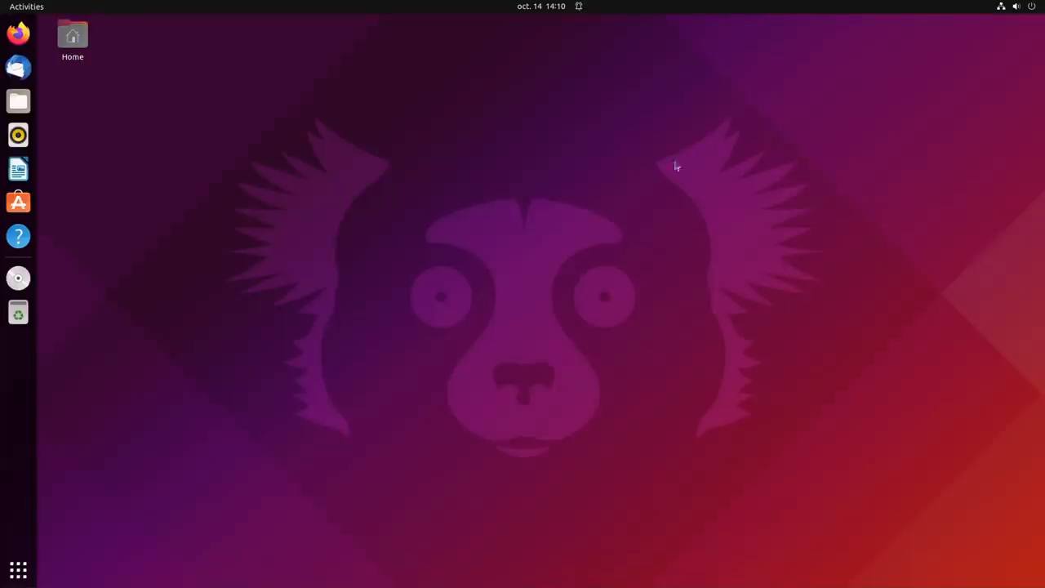
{"action": "mouse_move", "coordinate": [343, 415]}
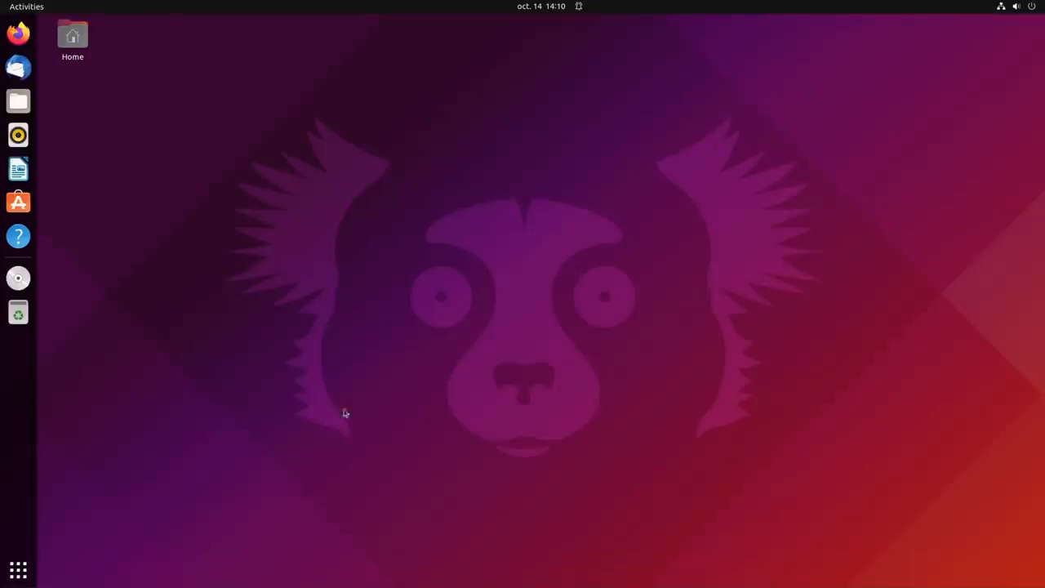
{"action": "left_click", "coordinate": [27, 7]}
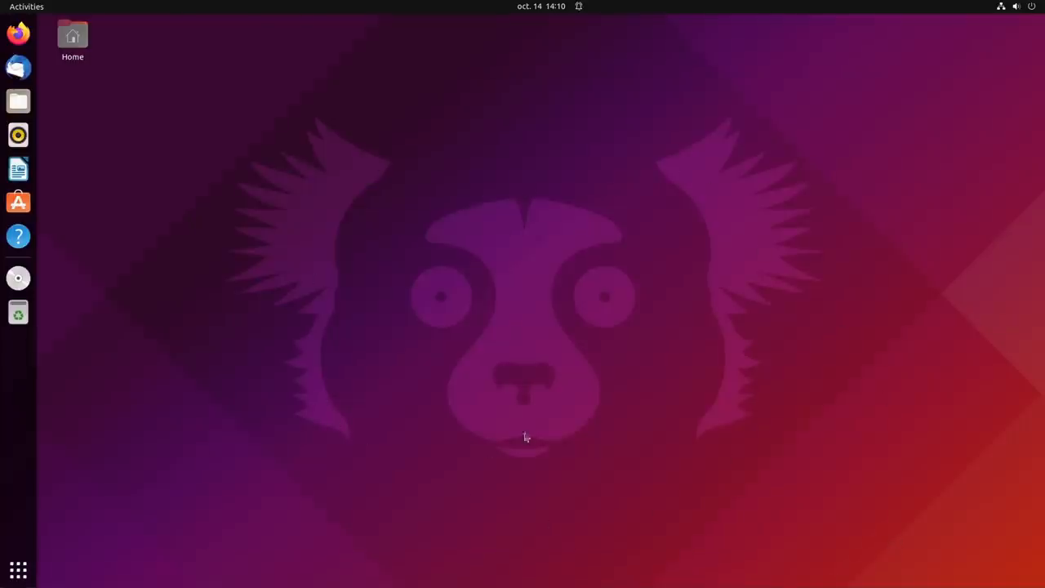
{"action": "mouse_move", "coordinate": [73, 305]}
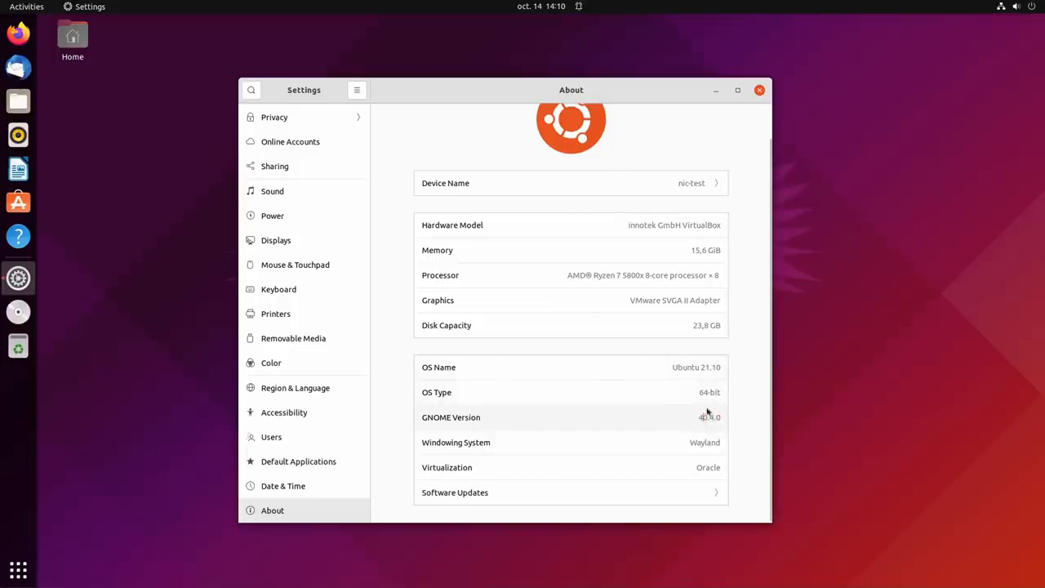
{"action": "mouse_move", "coordinate": [712, 416]}
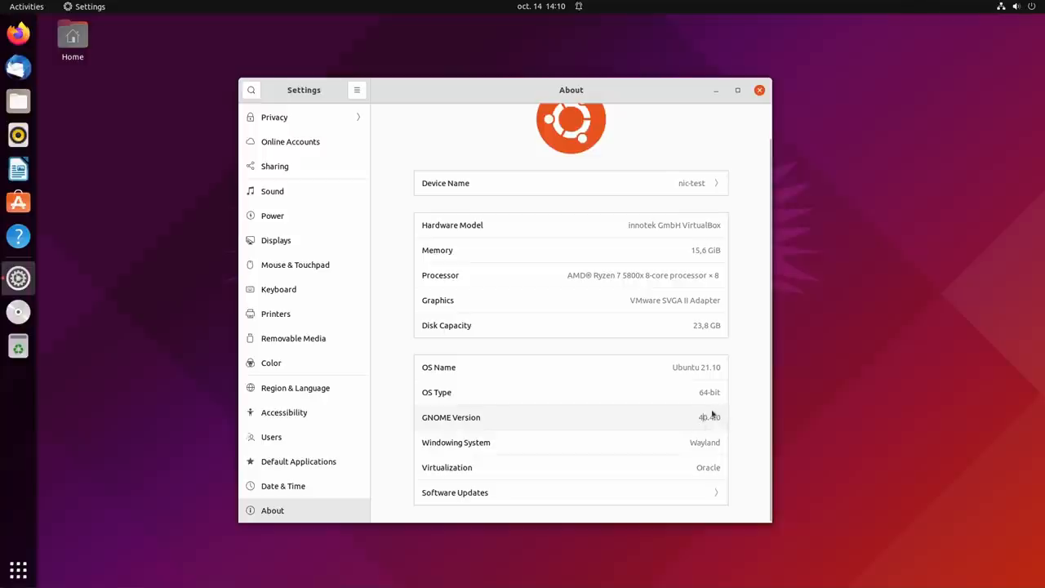
{"action": "scroll", "scroll_direction": "up", "scroll_amount": 3}
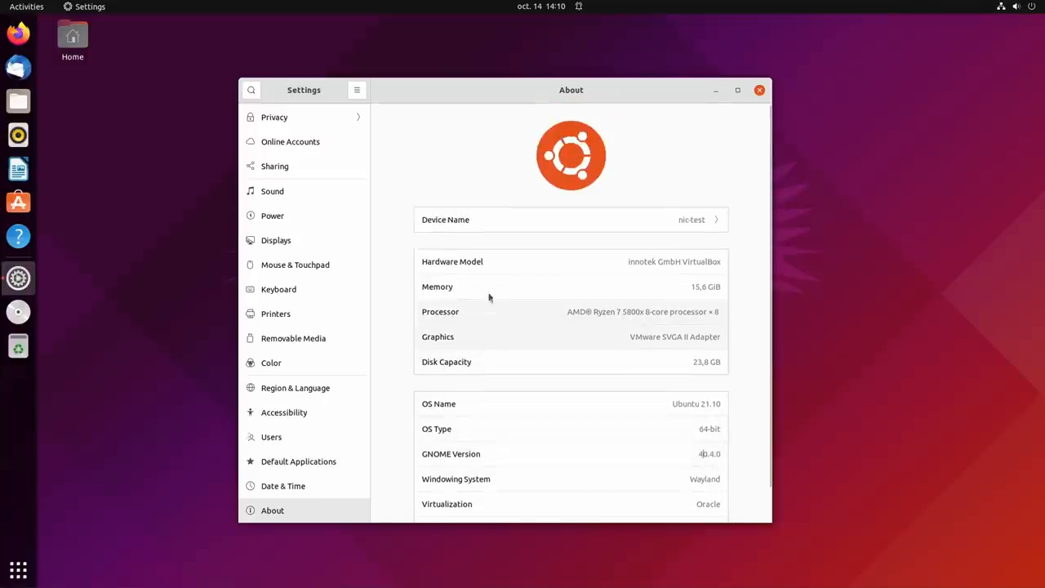
{"action": "scroll", "scroll_direction": "down", "scroll_amount": 3}
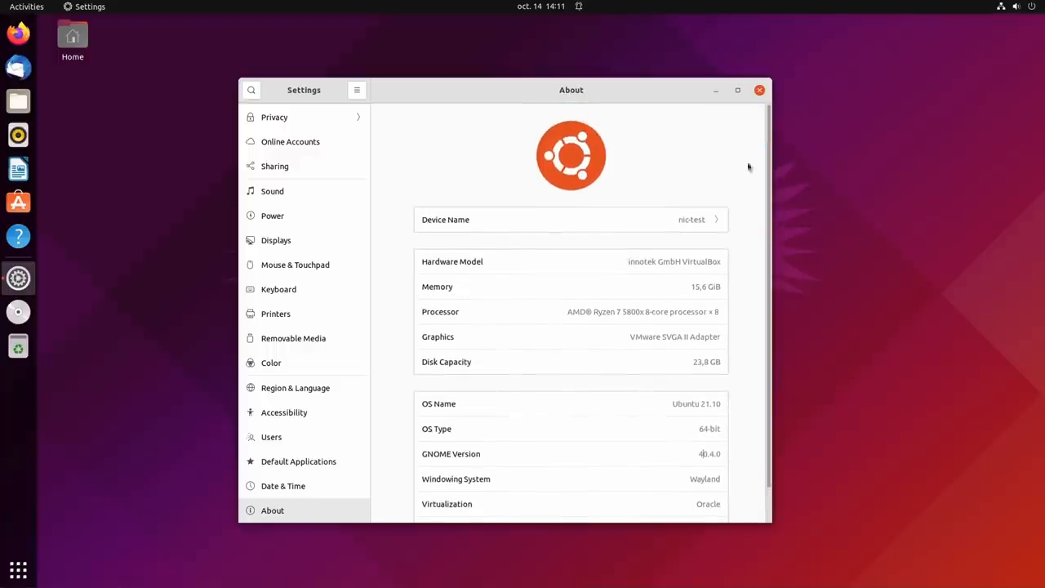
{"action": "mouse_move", "coordinate": [536, 251]}
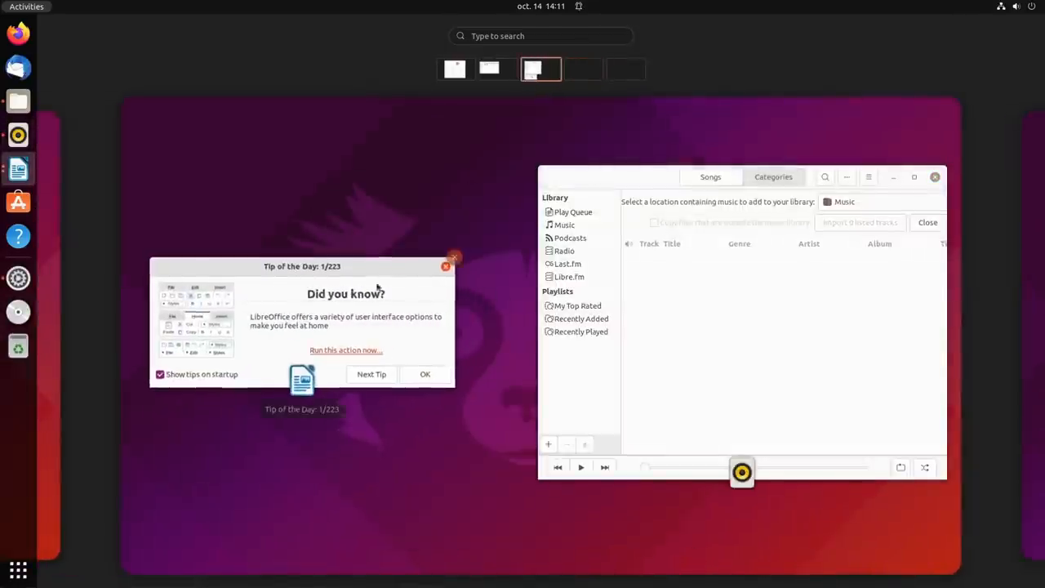
Browse the workspace thumbnails in the Activities overview to see the open windows.
{"action": "left_click", "coordinate": [425, 374]}
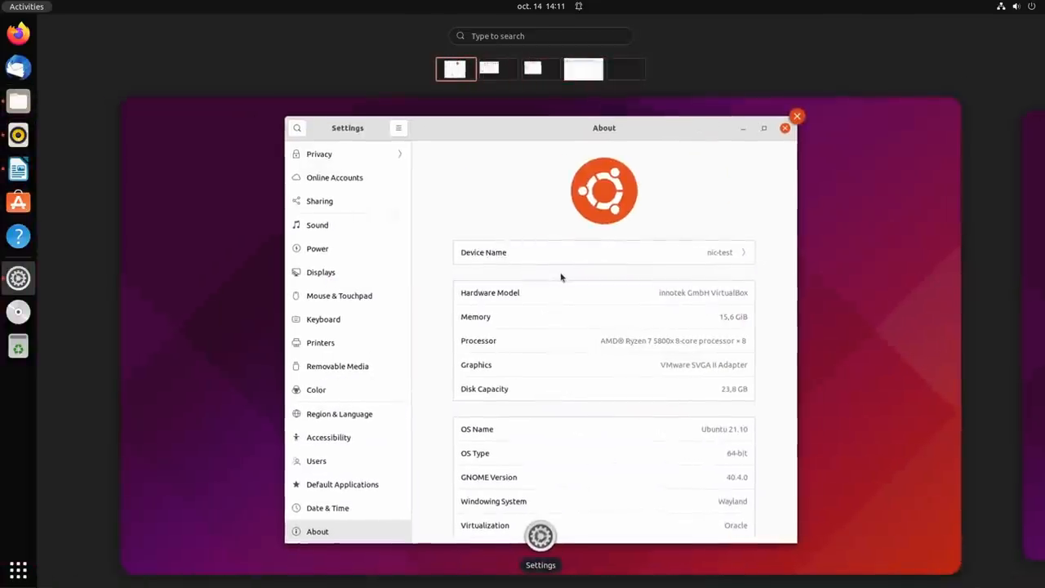
{"action": "left_click", "coordinate": [539, 69]}
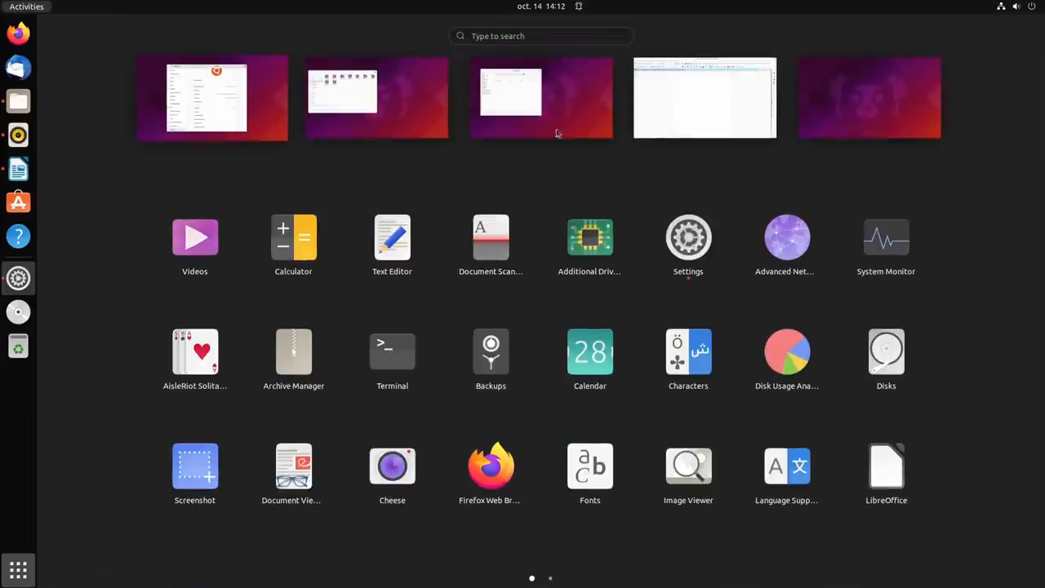
{"action": "mouse_move", "coordinate": [895, 244]}
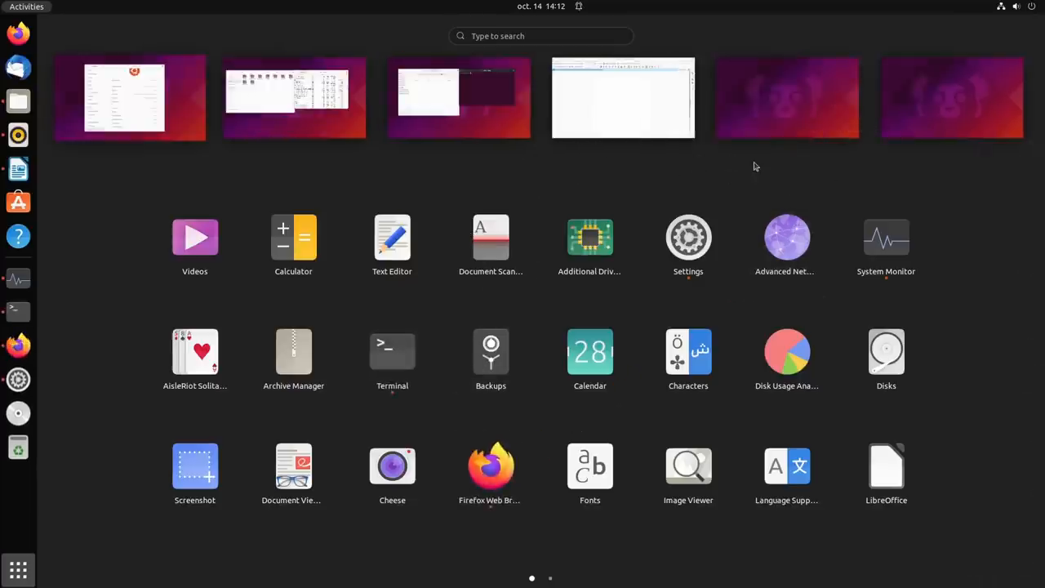
{"action": "mouse_move", "coordinate": [823, 138]}
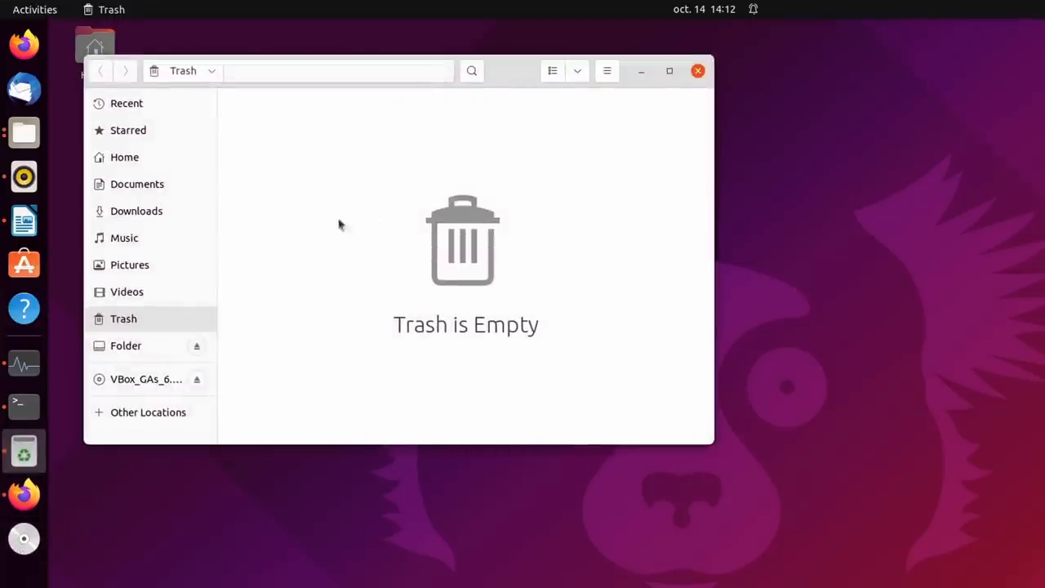
{"action": "mouse_move", "coordinate": [22, 451]}
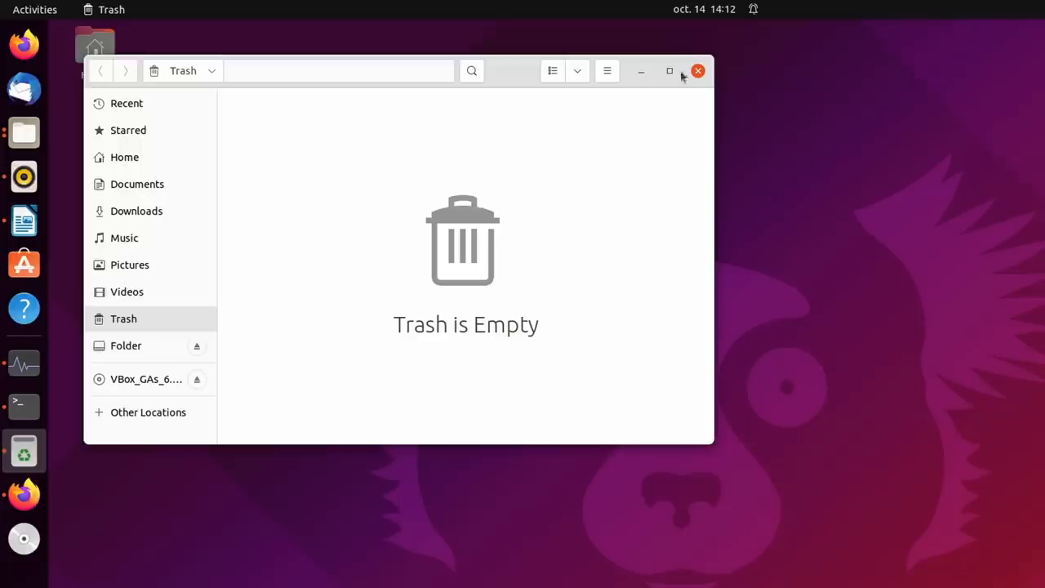
Open the empty Trash folder in Files from the dock.
{"action": "left_click", "coordinate": [698, 72]}
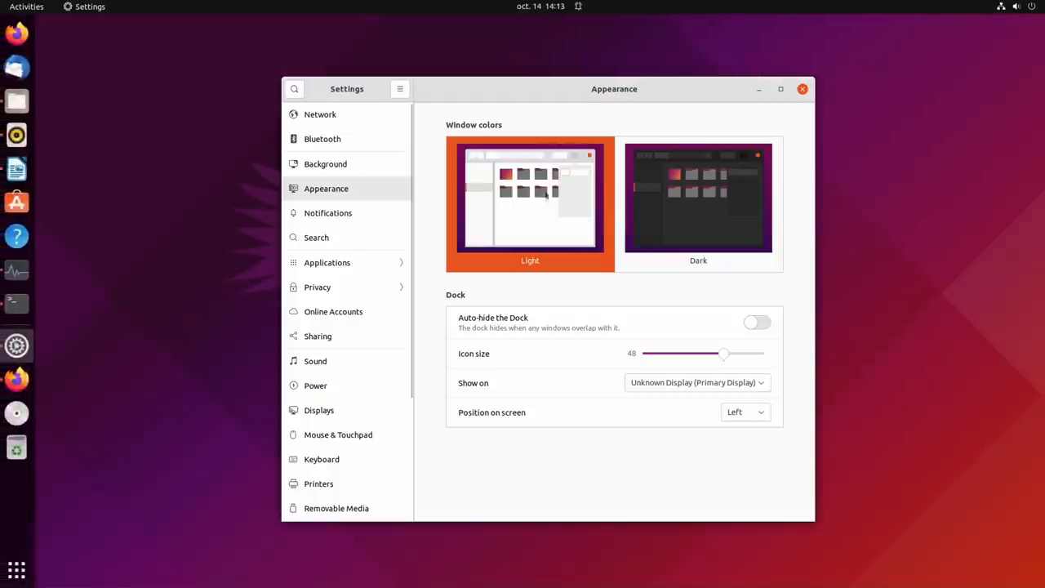
Try the Dark window colour style twice on the Appearance page, ending back on Light.
{"action": "left_click", "coordinate": [700, 198]}
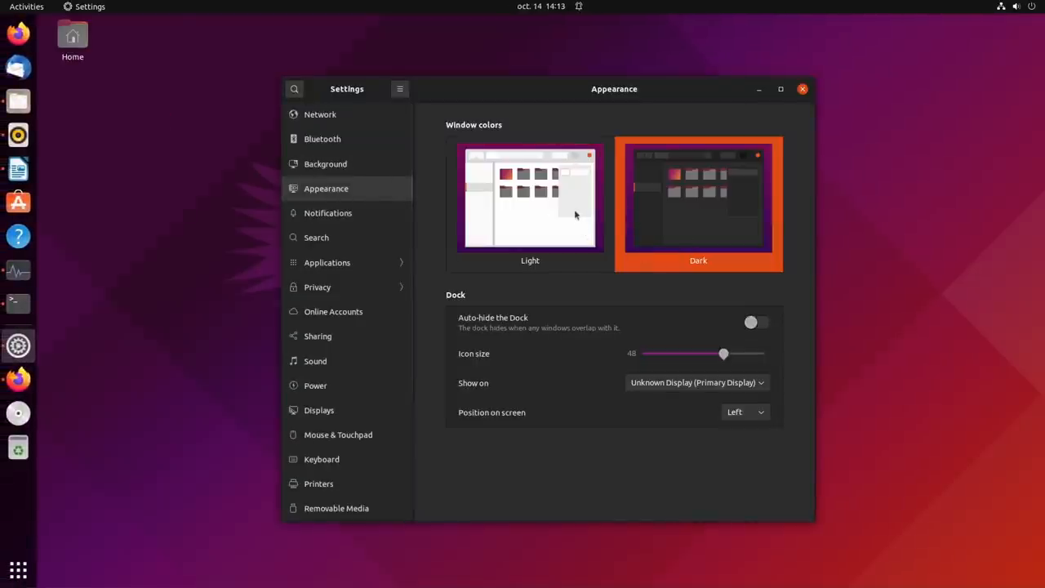
{"action": "mouse_move", "coordinate": [720, 229]}
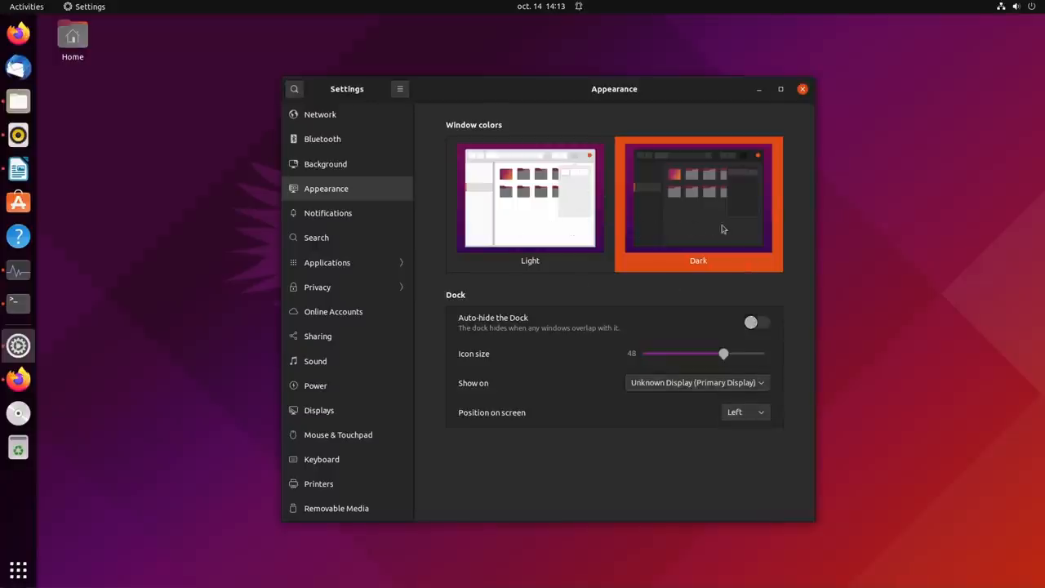
{"action": "left_click", "coordinate": [529, 198]}
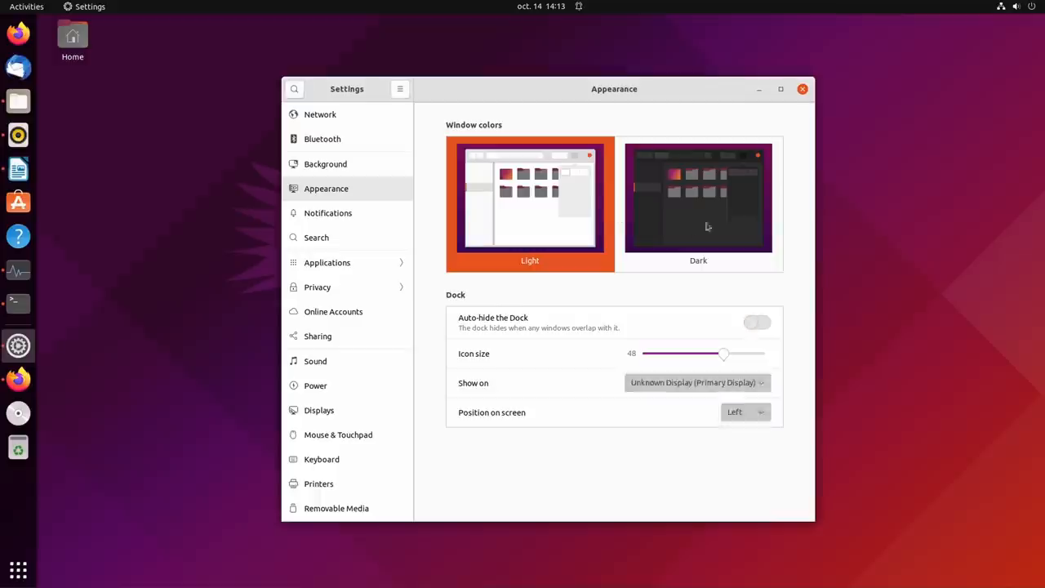
{"action": "left_click", "coordinate": [541, 6]}
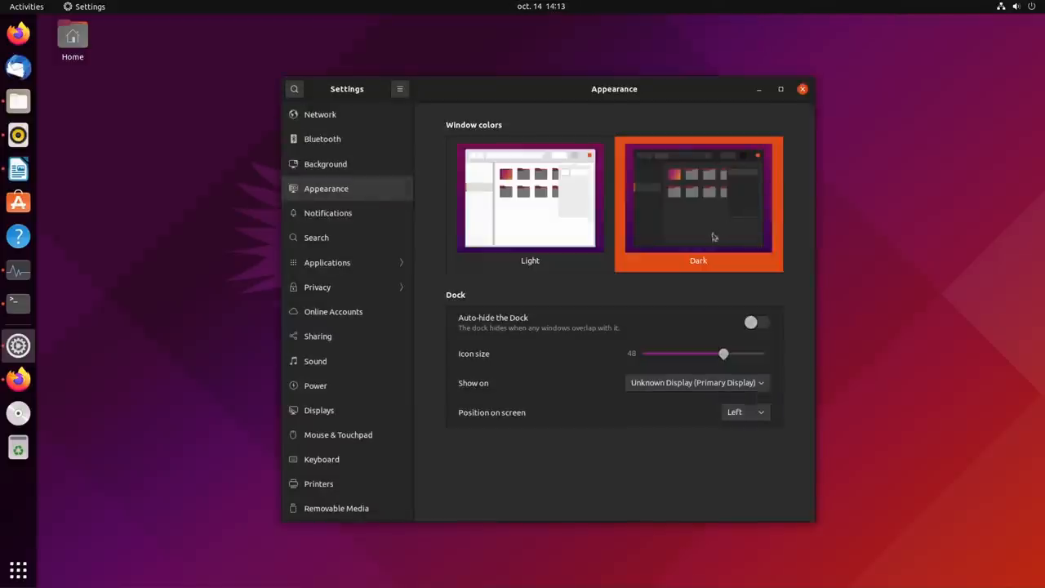
{"action": "left_click", "coordinate": [541, 10]}
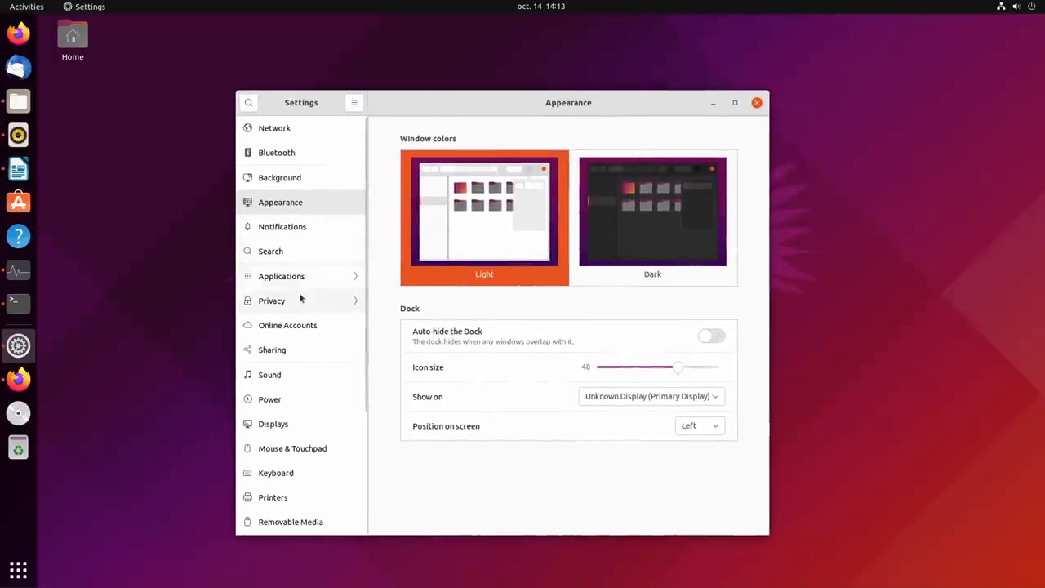
{"action": "scroll", "scroll_direction": "down", "scroll_amount": 3}
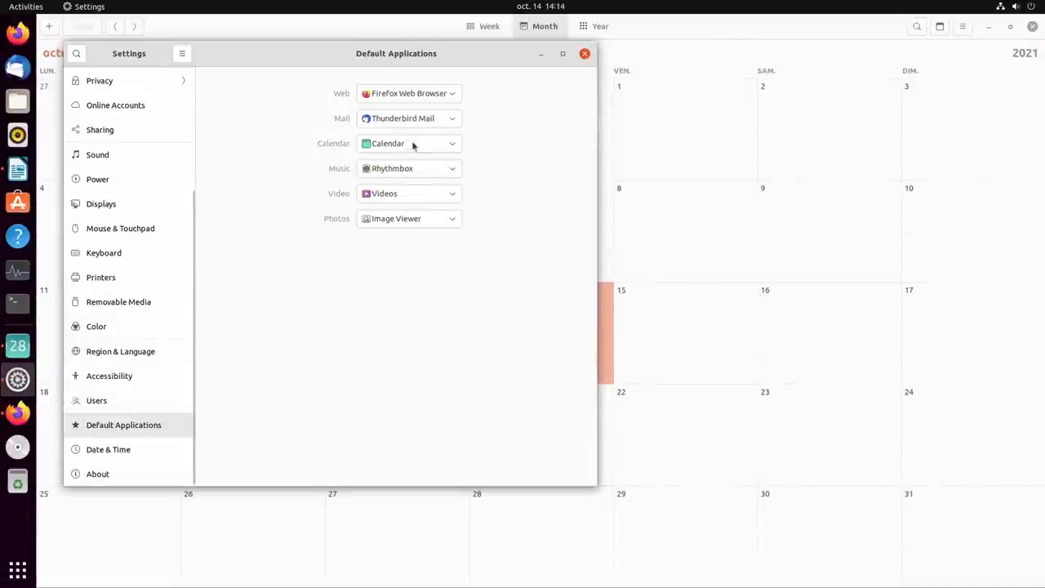
{"action": "mouse_move", "coordinate": [420, 143]}
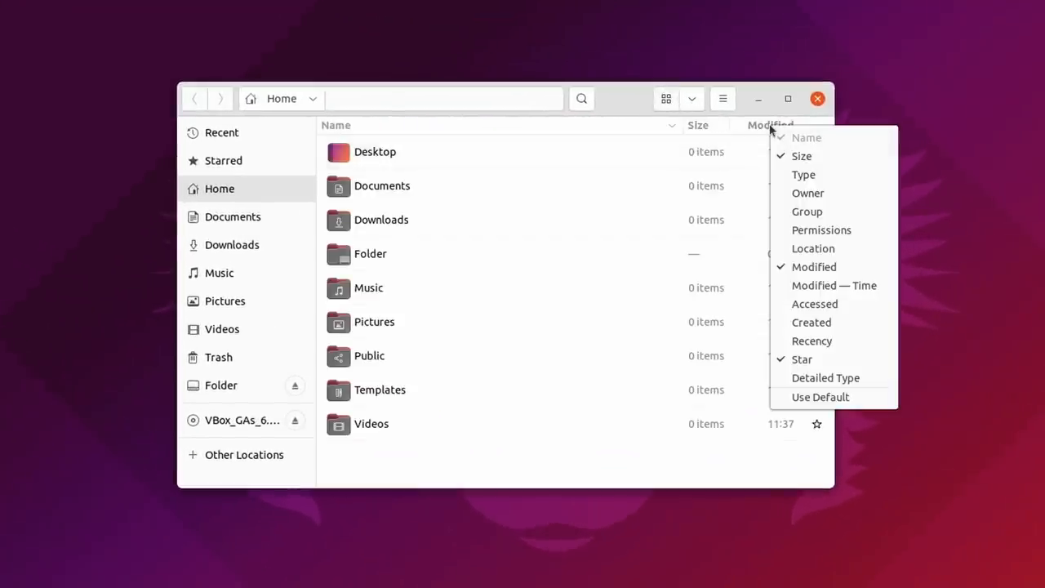
Add a Created column in Files and sort the home folder by creation date.
{"action": "left_click", "coordinate": [811, 322]}
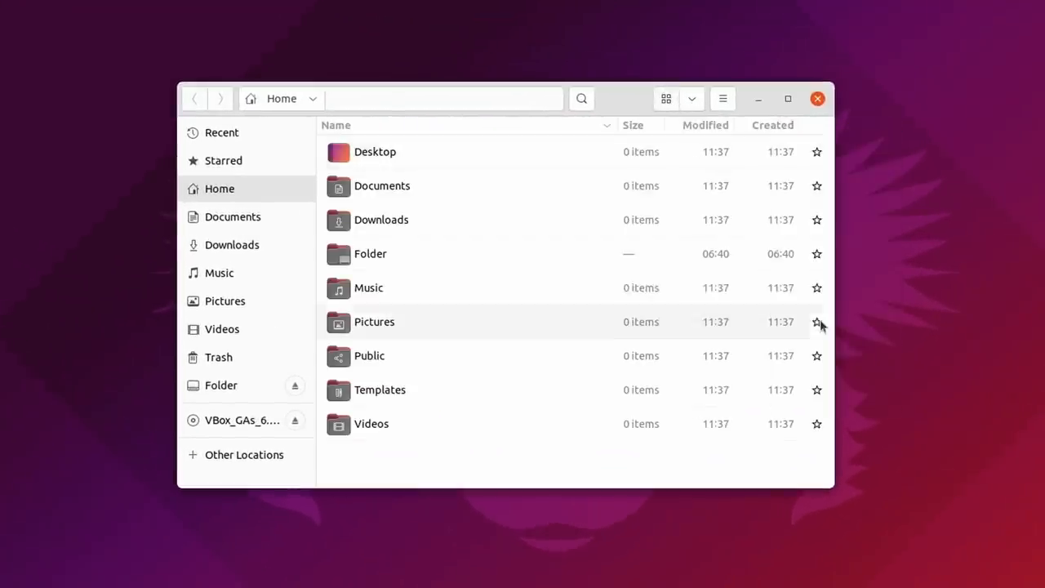
{"action": "left_click", "coordinate": [773, 125]}
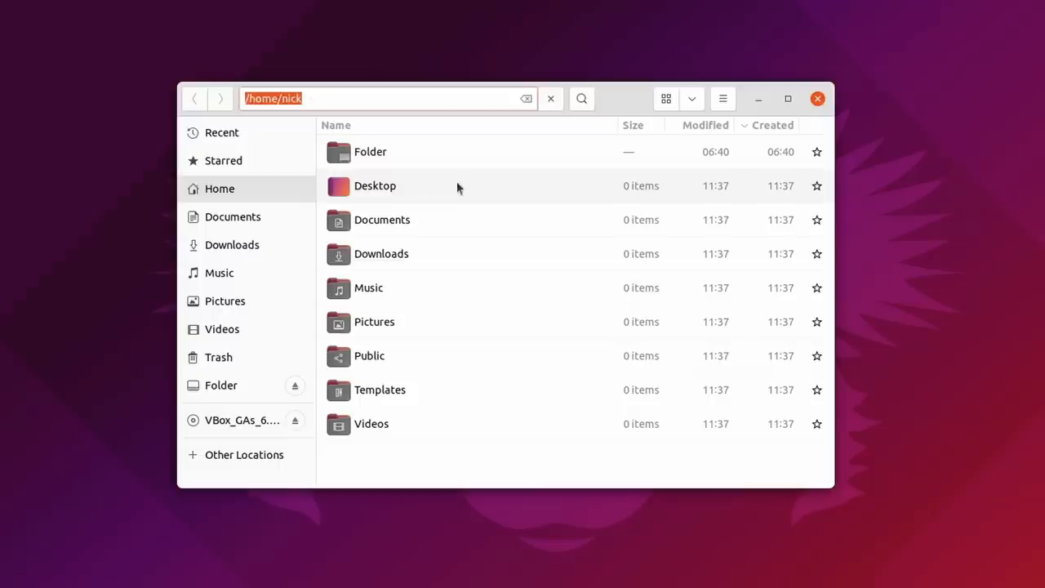
{"action": "type", "text": "/Do"}
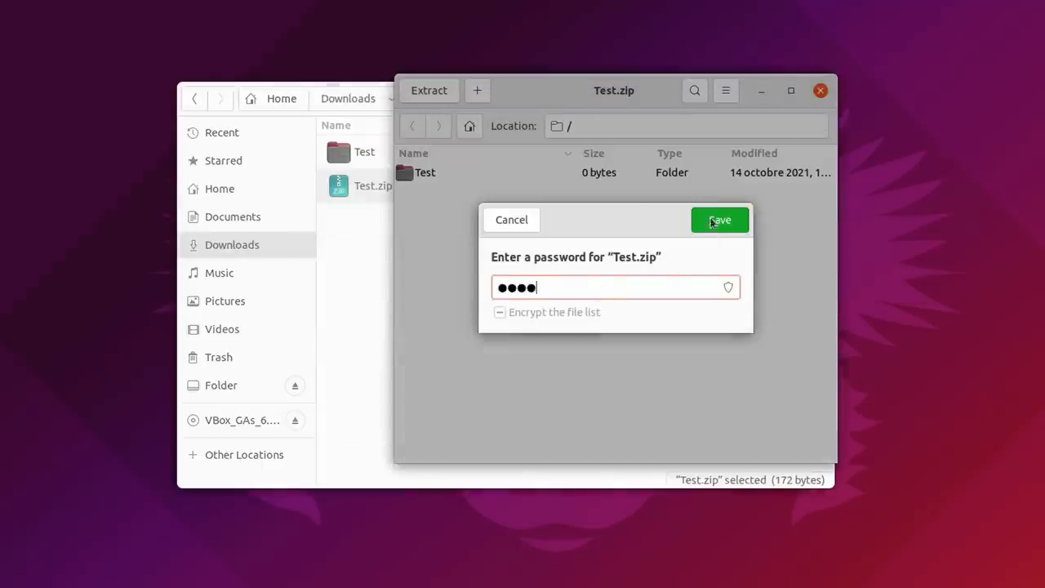
Run autorun.sh as a program and authorize the Guest Additions installer as super user.
{"action": "left_click", "coordinate": [721, 219]}
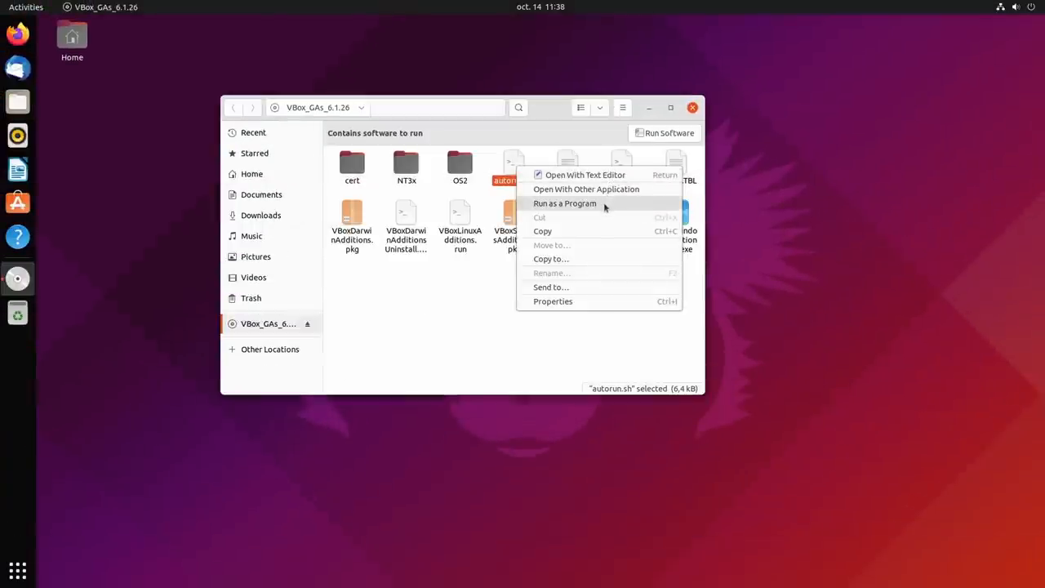
{"action": "left_click", "coordinate": [565, 203]}
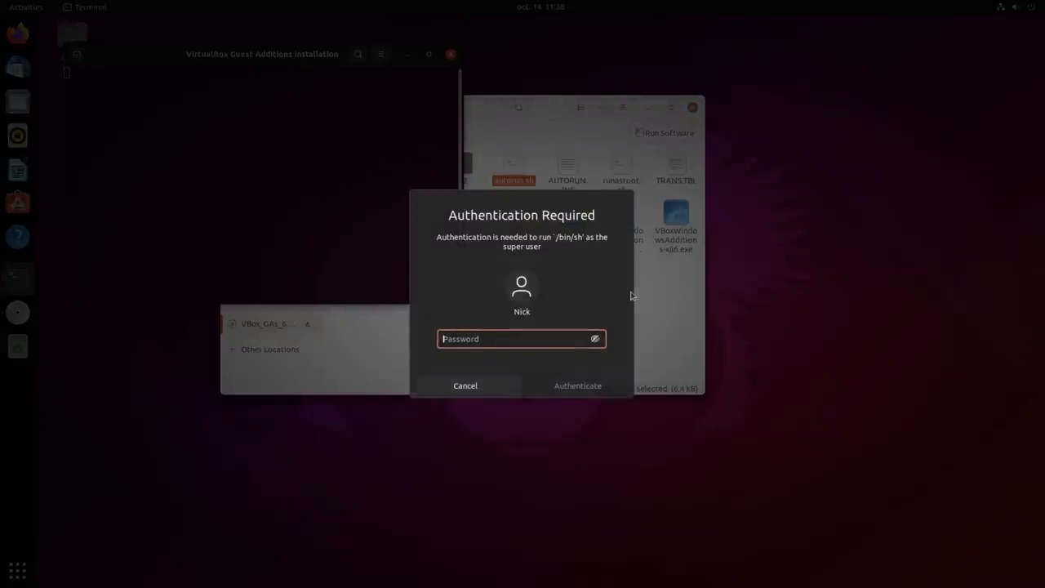
{"action": "left_click", "coordinate": [578, 386]}
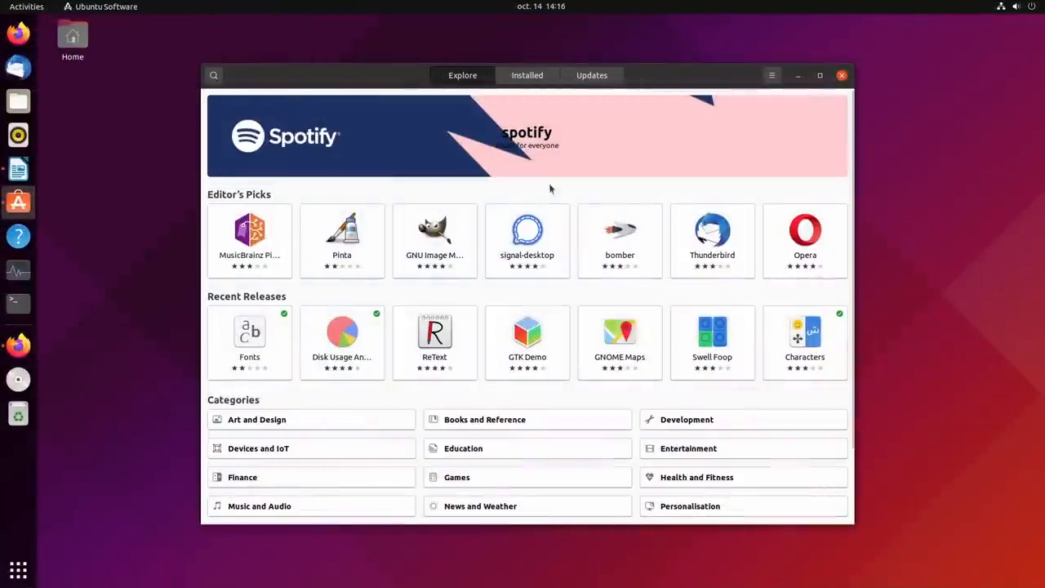
Browse the Art and Design category in Ubuntu Software and view GIMP's details page.
{"action": "left_click", "coordinate": [771, 75]}
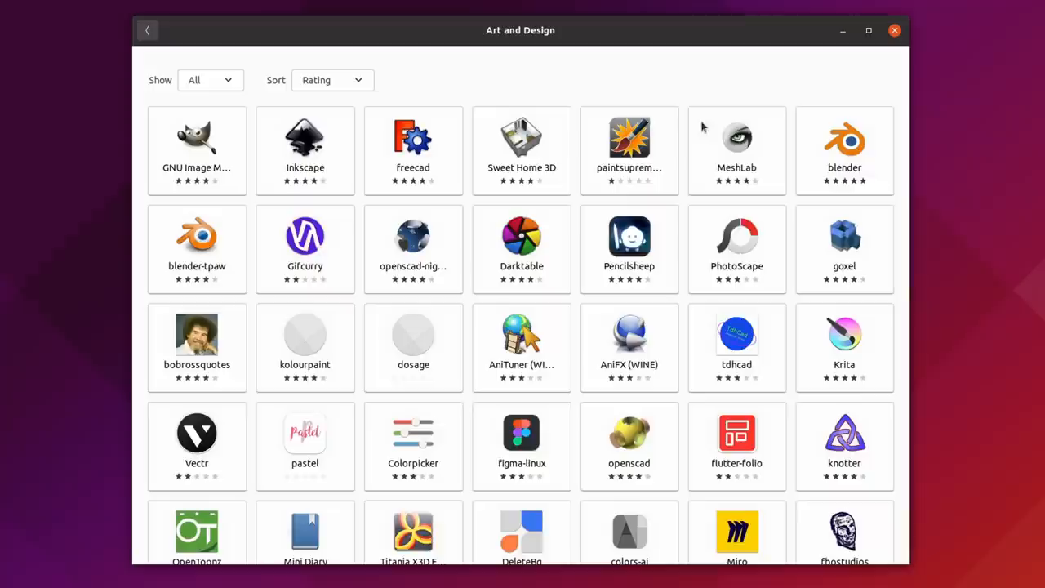
{"action": "left_click", "coordinate": [196, 137]}
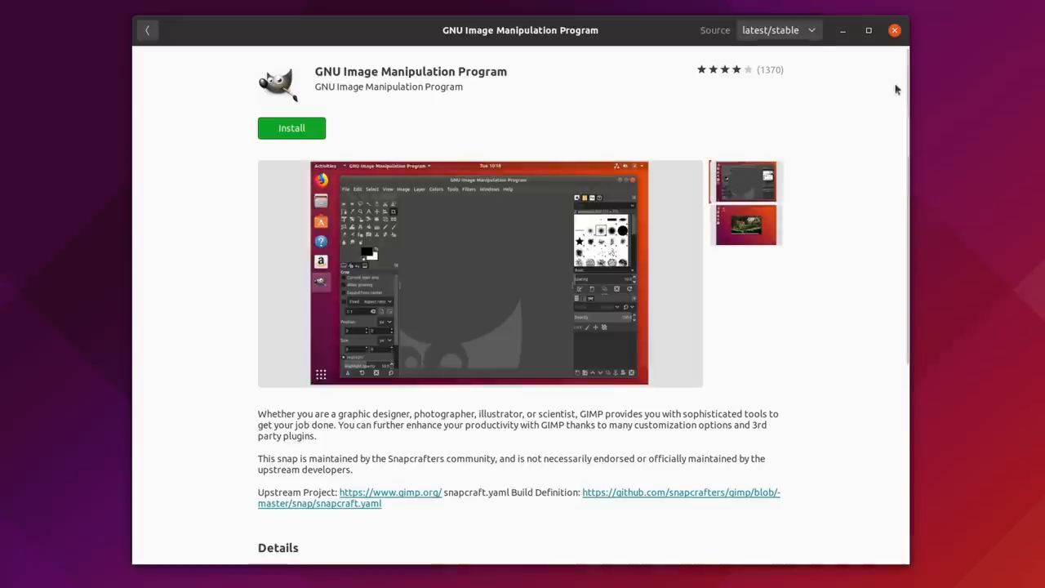
{"action": "scroll", "scroll_direction": "down", "scroll_amount": 3}
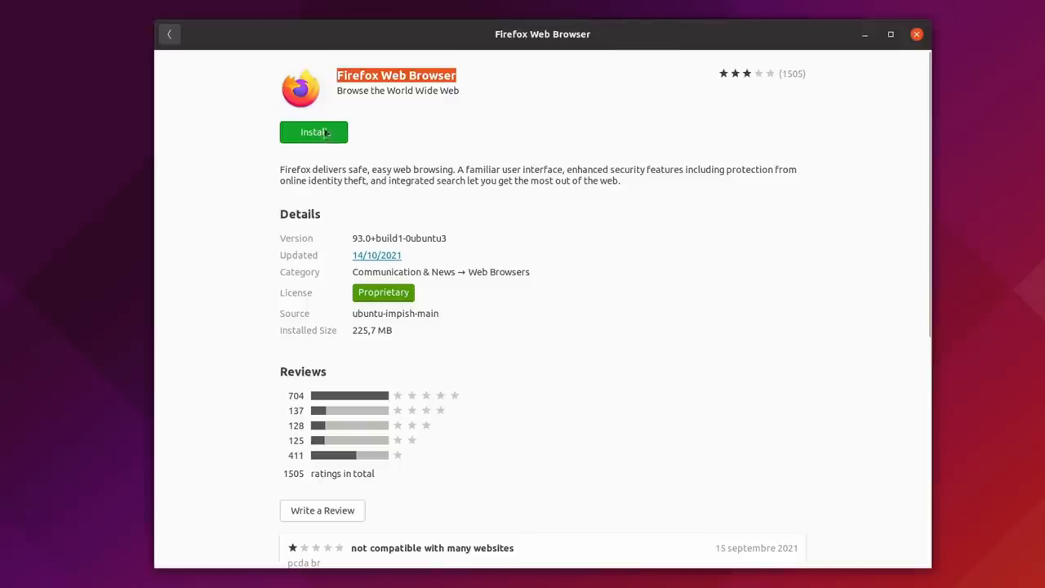
Install Firefox Web Browser and authenticate the installation.
{"action": "left_click", "coordinate": [313, 131]}
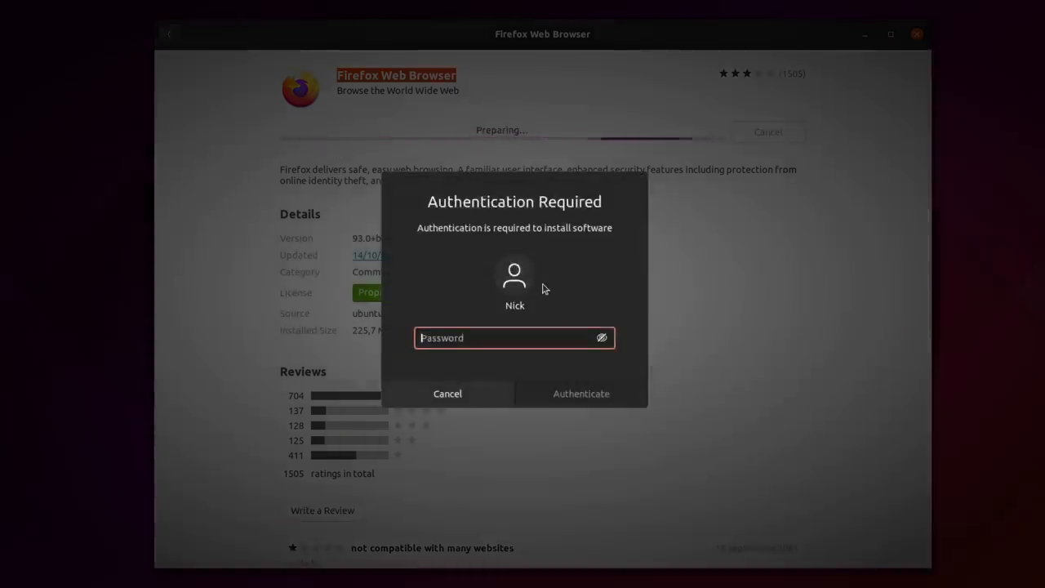
{"action": "left_click", "coordinate": [582, 394]}
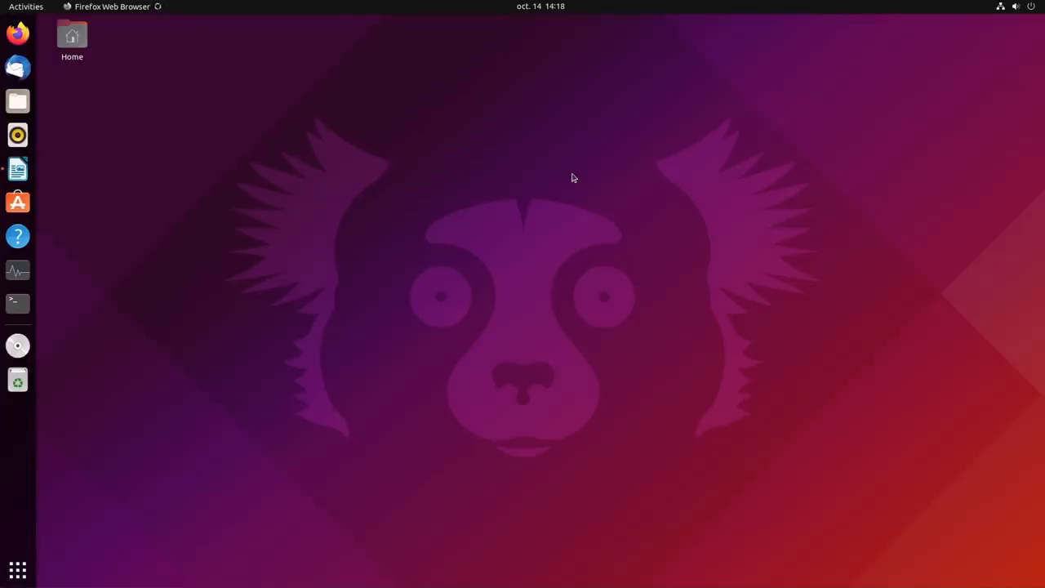
Request the Firefox Web Browser install again and confirm the account password.
{"action": "left_click", "coordinate": [17, 32]}
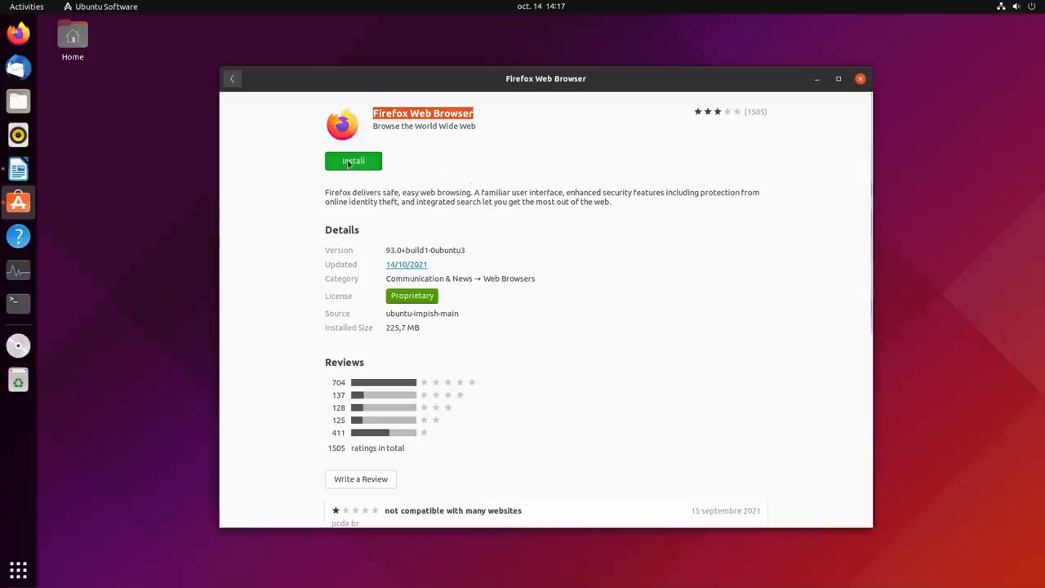
{"action": "left_click", "coordinate": [353, 160]}
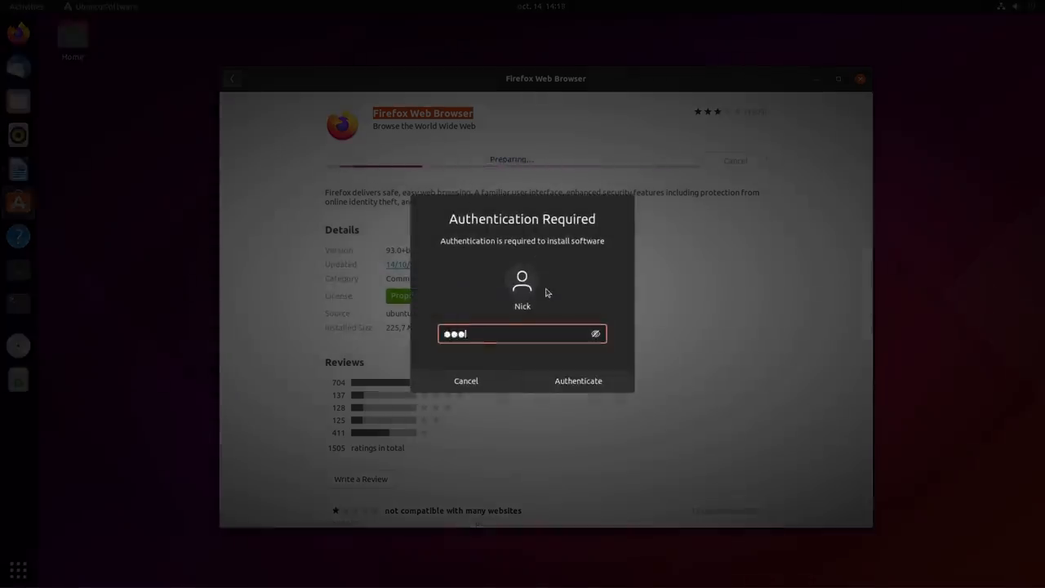
{"action": "left_click", "coordinate": [579, 381]}
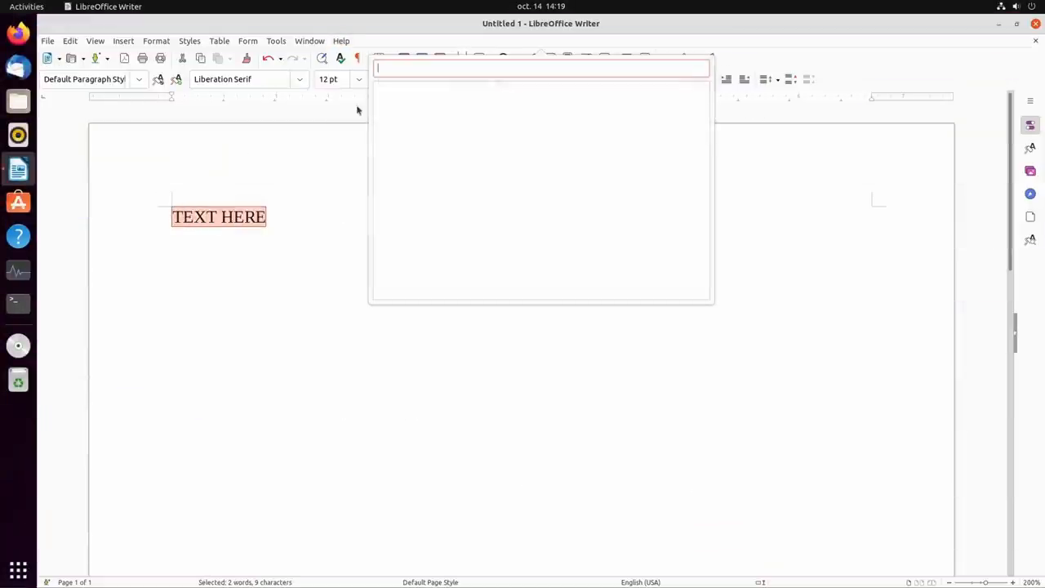
Find 'bold' in Writer's command search and apply Format / Text / Bold to TEXT HERE.
{"action": "type", "text": "bold"}
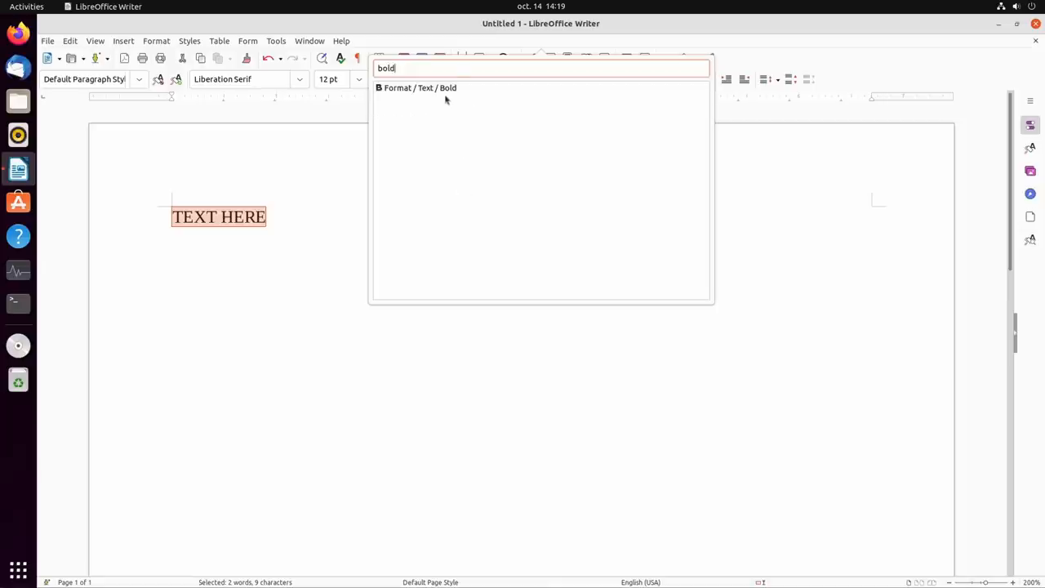
{"action": "left_click", "coordinate": [415, 88]}
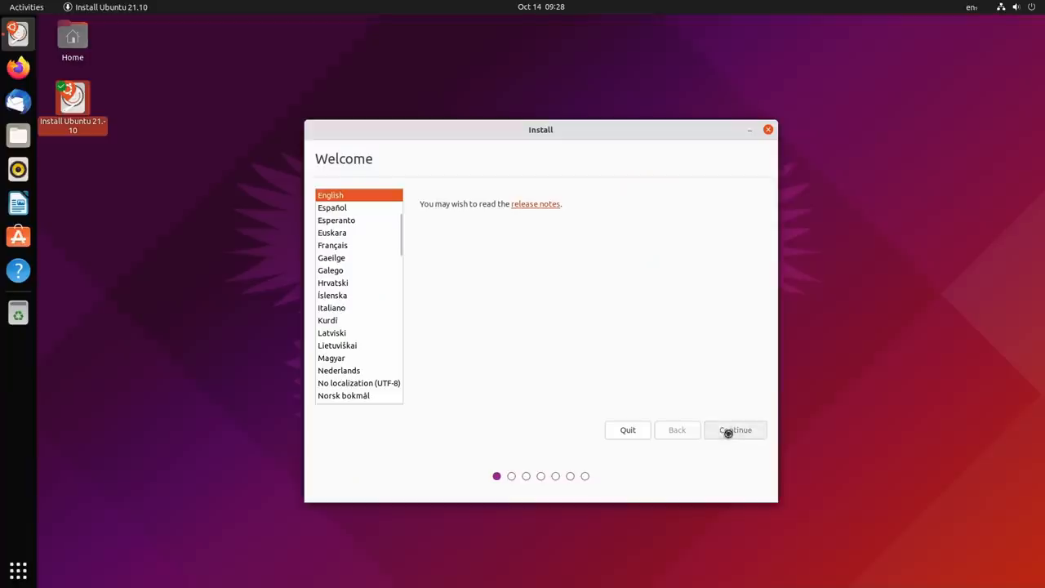
Pick the French keyboard layout and enable third-party software for graphics, Wi-Fi and media formats.
{"action": "left_click", "coordinate": [735, 430]}
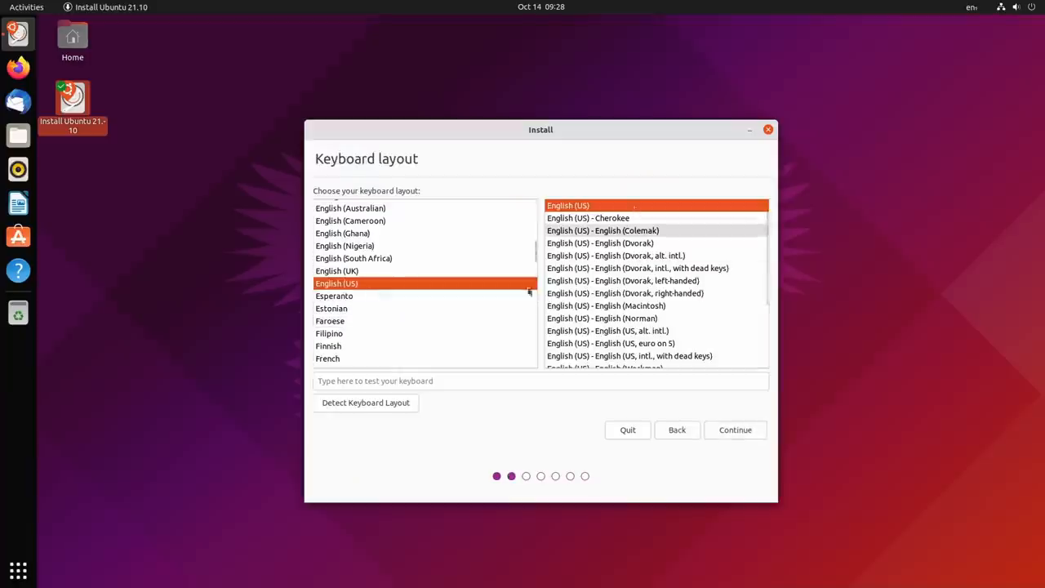
{"action": "left_click", "coordinate": [326, 282]}
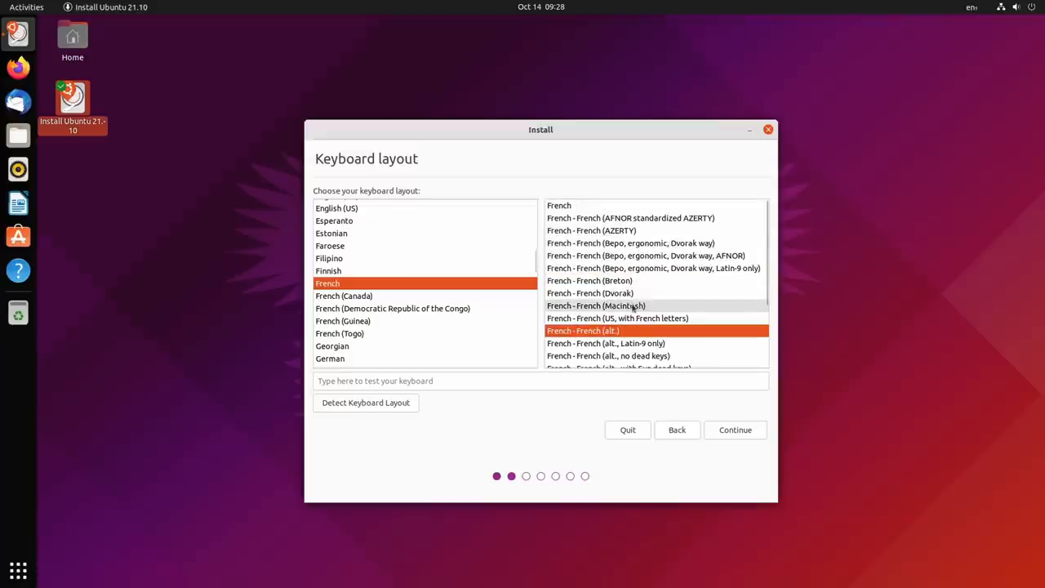
{"action": "left_click", "coordinate": [735, 430]}
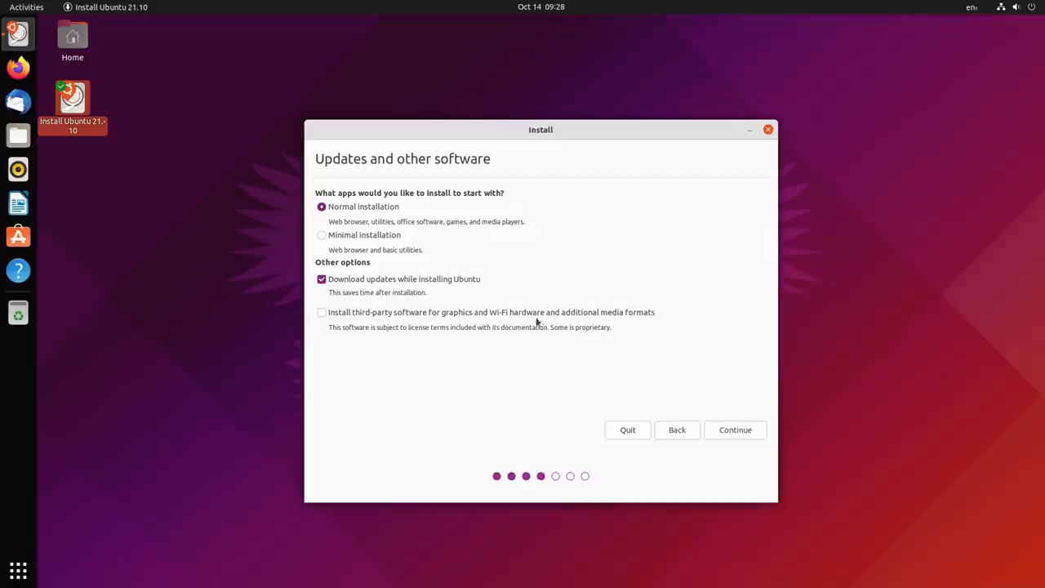
{"action": "left_click", "coordinate": [320, 312]}
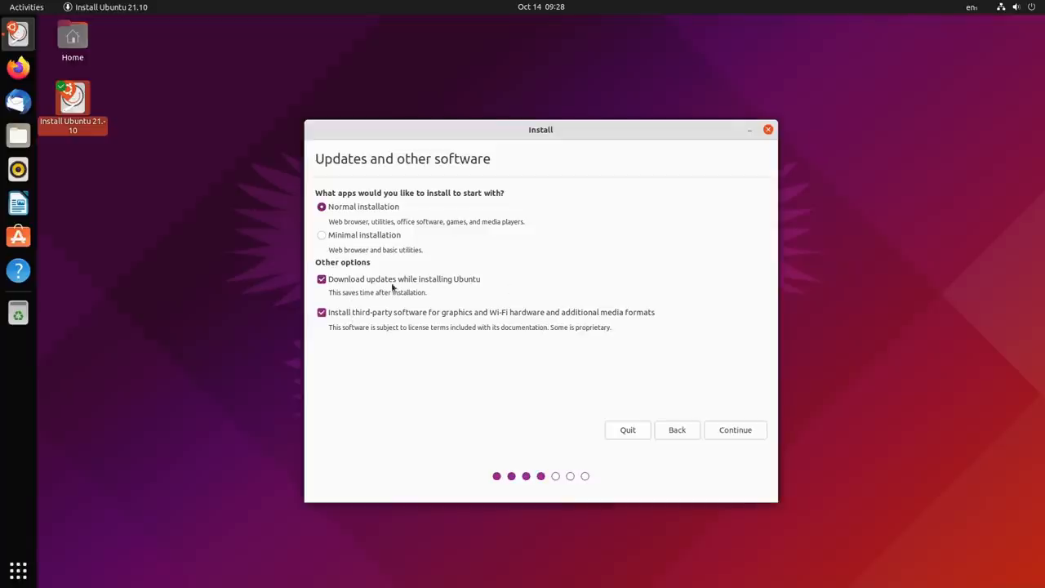
{"action": "mouse_move", "coordinate": [474, 275]}
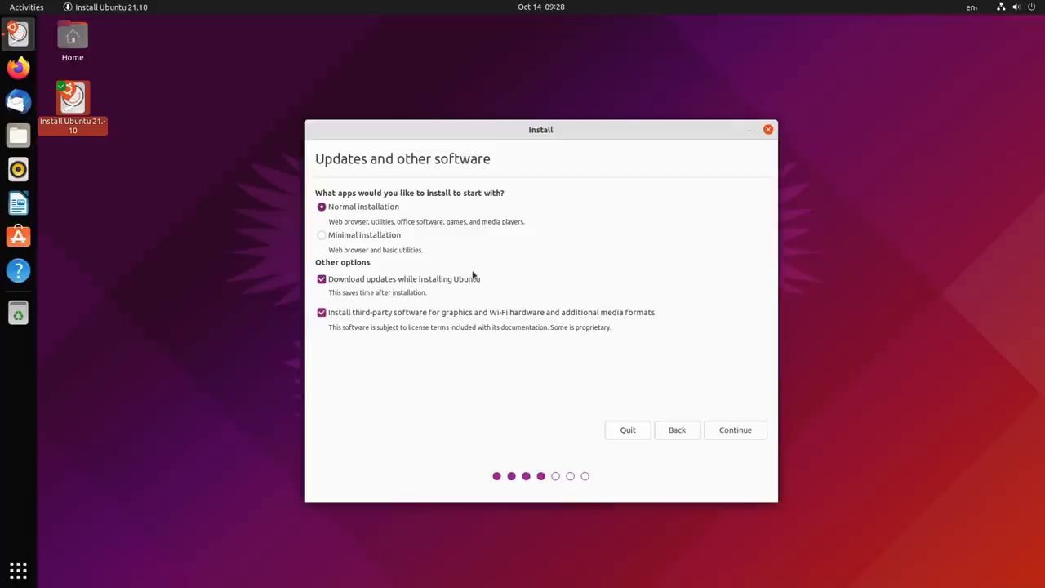
{"action": "mouse_move", "coordinate": [734, 421]}
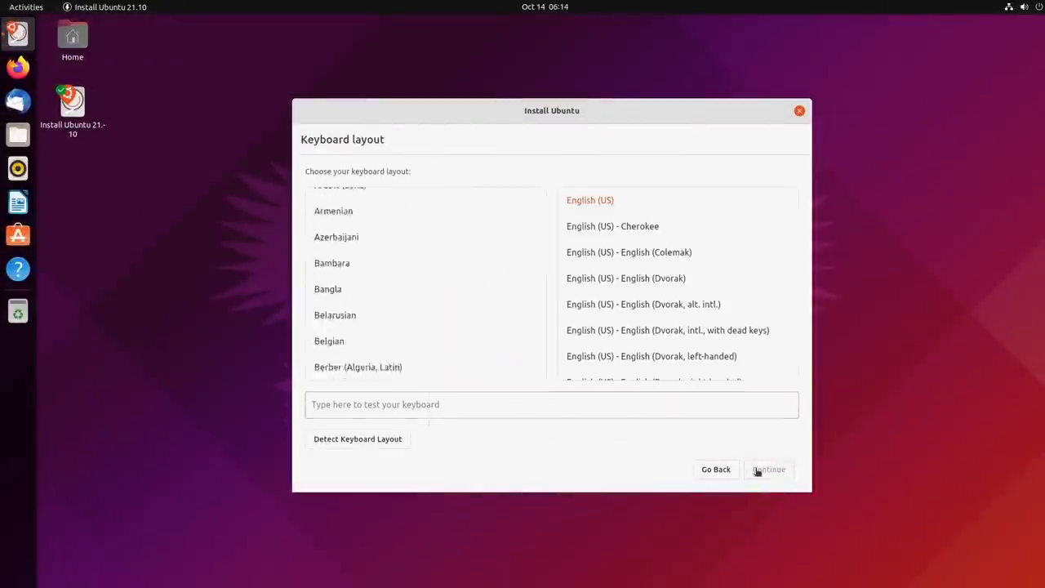
Choose the French keyboard, compare minimal and normal installation, and keep the normal install.
{"action": "scroll", "scroll_direction": "down", "scroll_amount": 3}
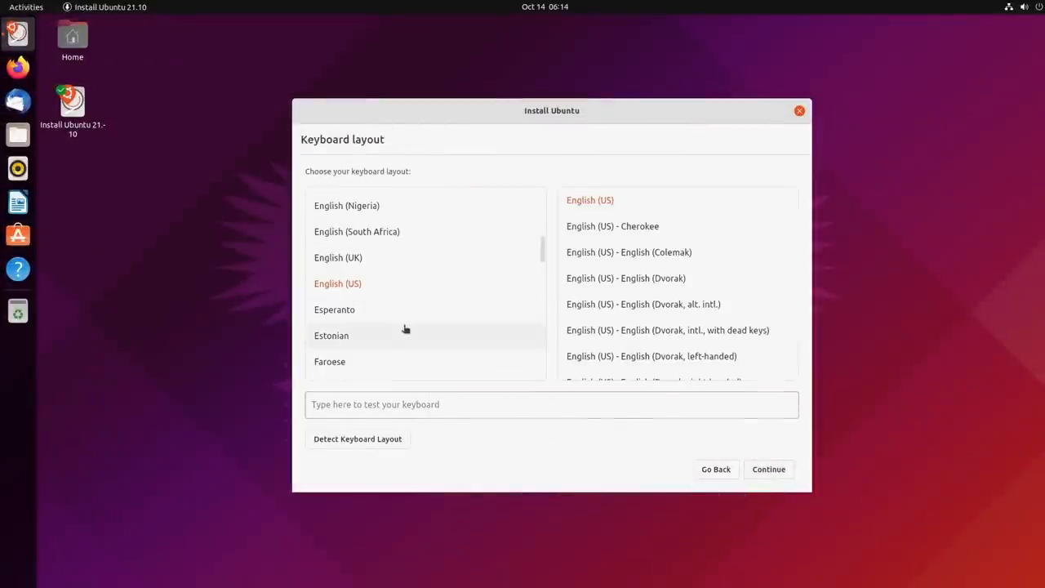
{"action": "left_click", "coordinate": [326, 353]}
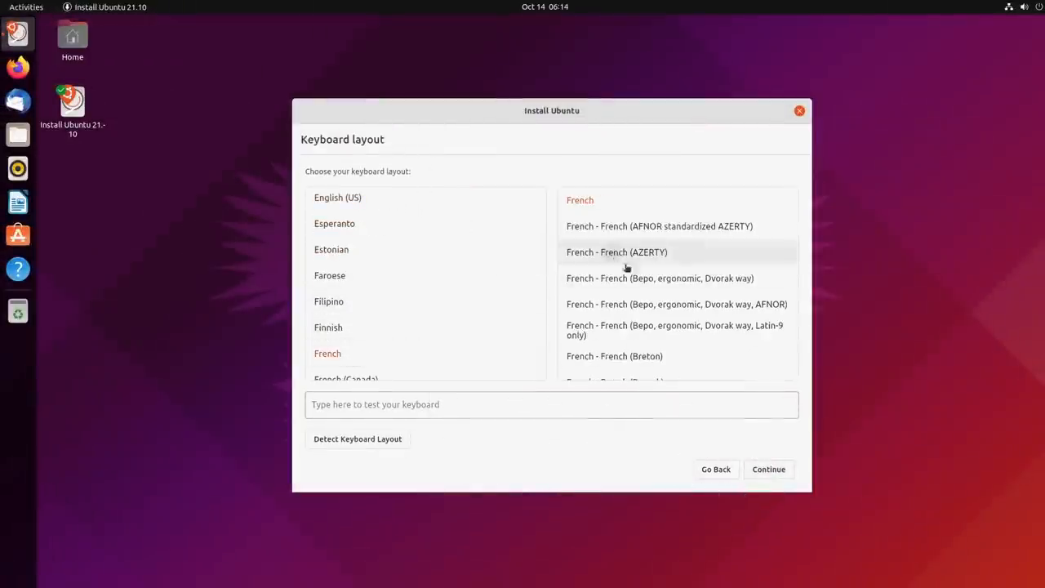
{"action": "left_click", "coordinate": [768, 471]}
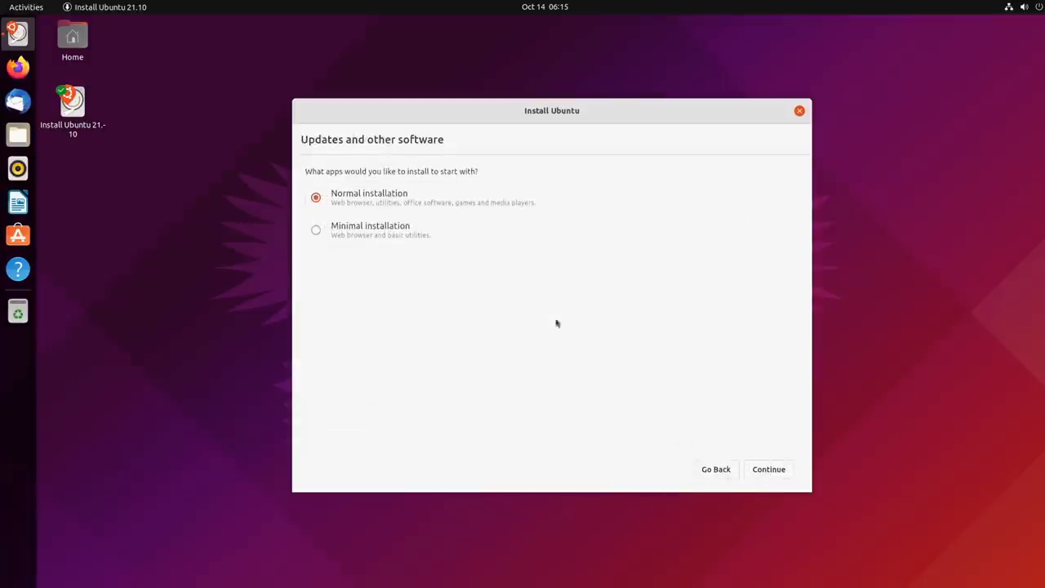
{"action": "left_click", "coordinate": [315, 229]}
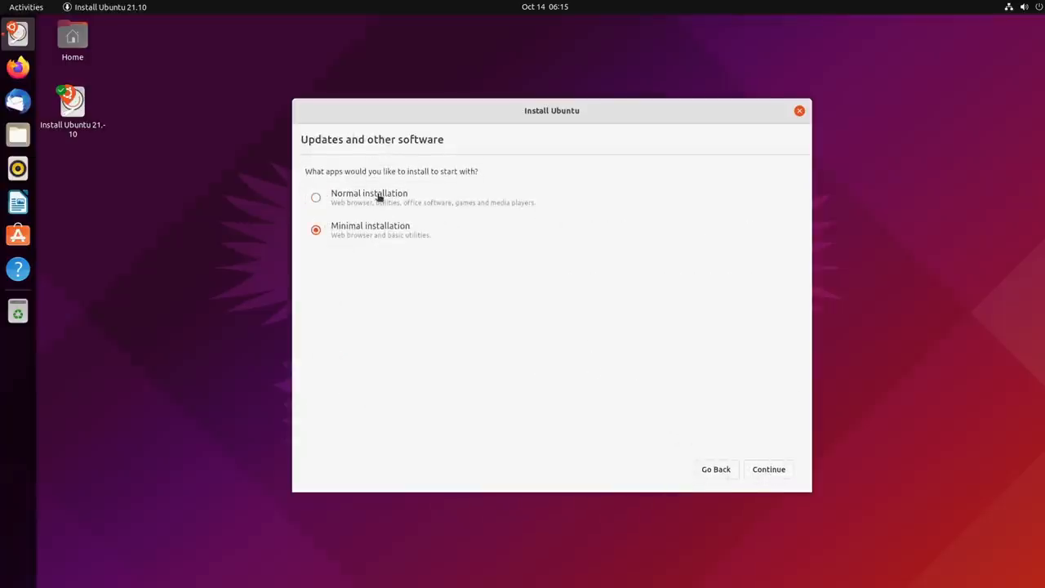
{"action": "left_click", "coordinate": [317, 196]}
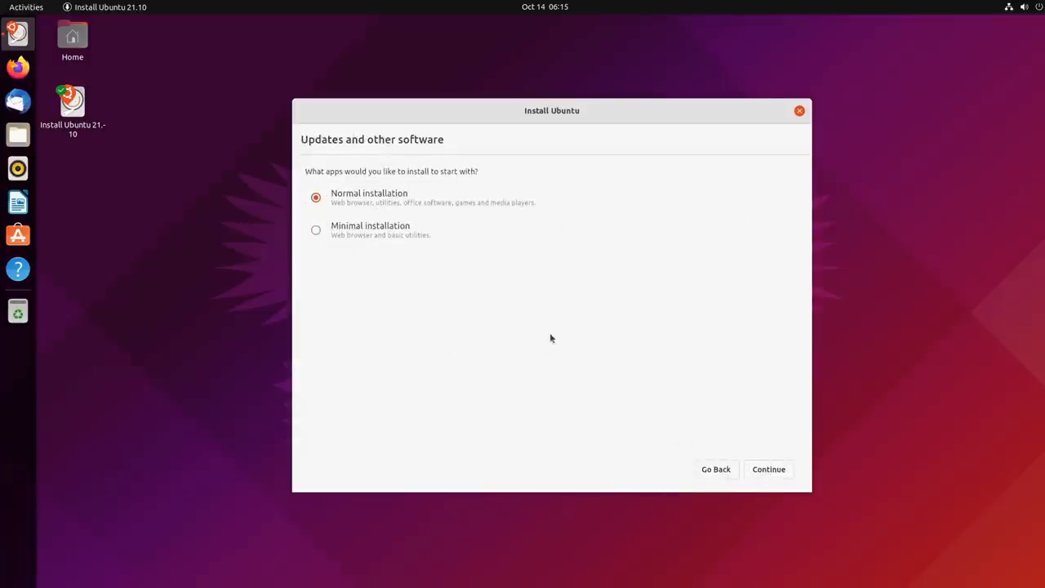
{"action": "left_click", "coordinate": [770, 469]}
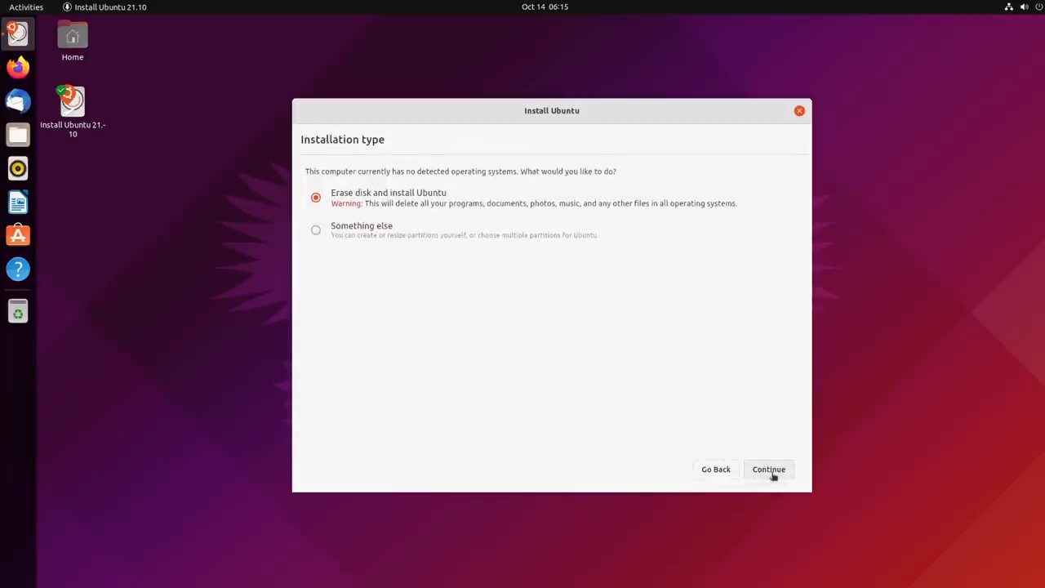
Accept erasing the disk, write the partition changes, and continue with the account name 'Nick'.
{"action": "left_click", "coordinate": [769, 469]}
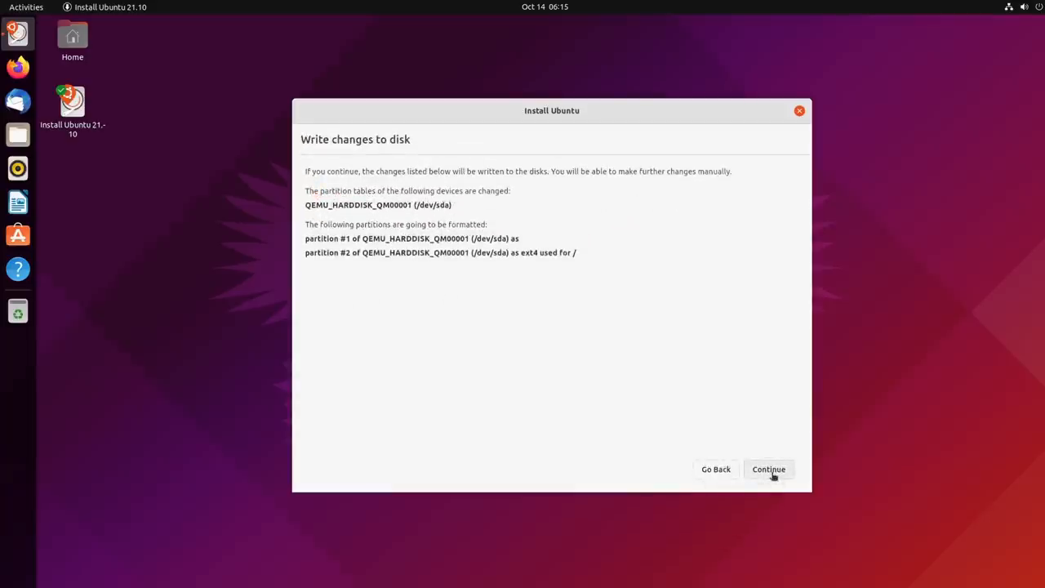
{"action": "left_click", "coordinate": [770, 469]}
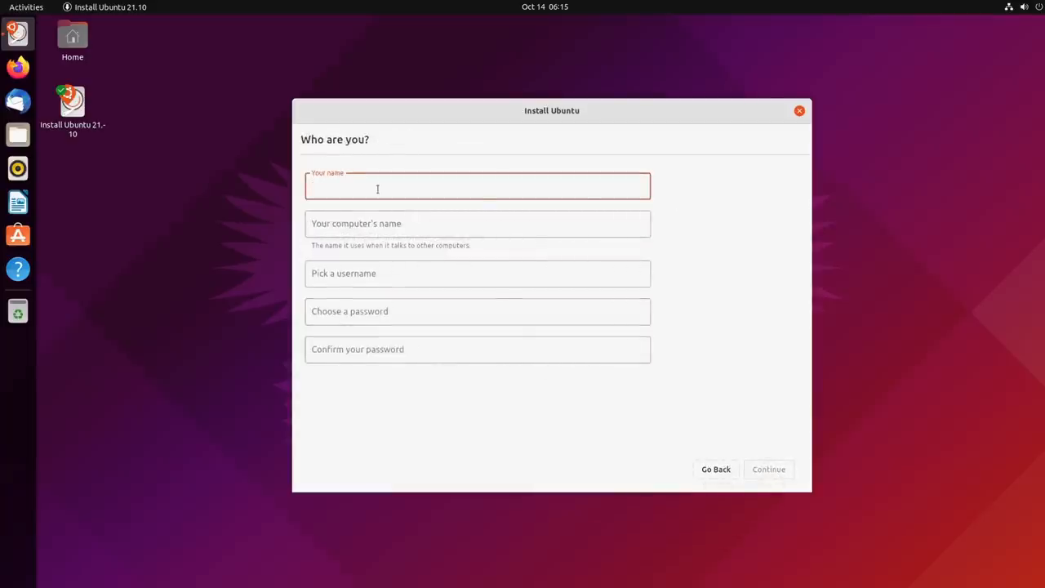
{"action": "type", "text": "Nick"}
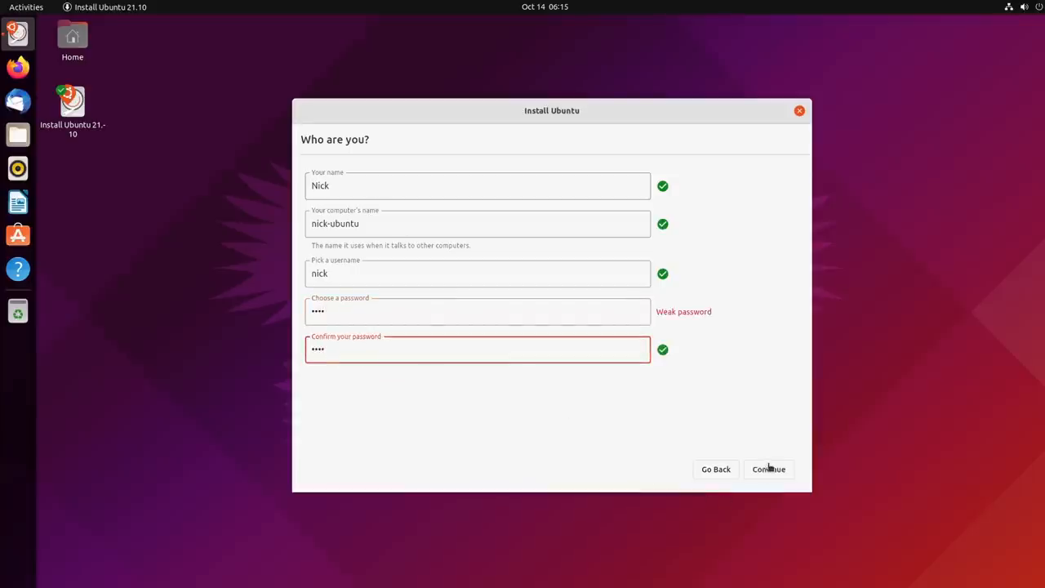
{"action": "left_click", "coordinate": [768, 471]}
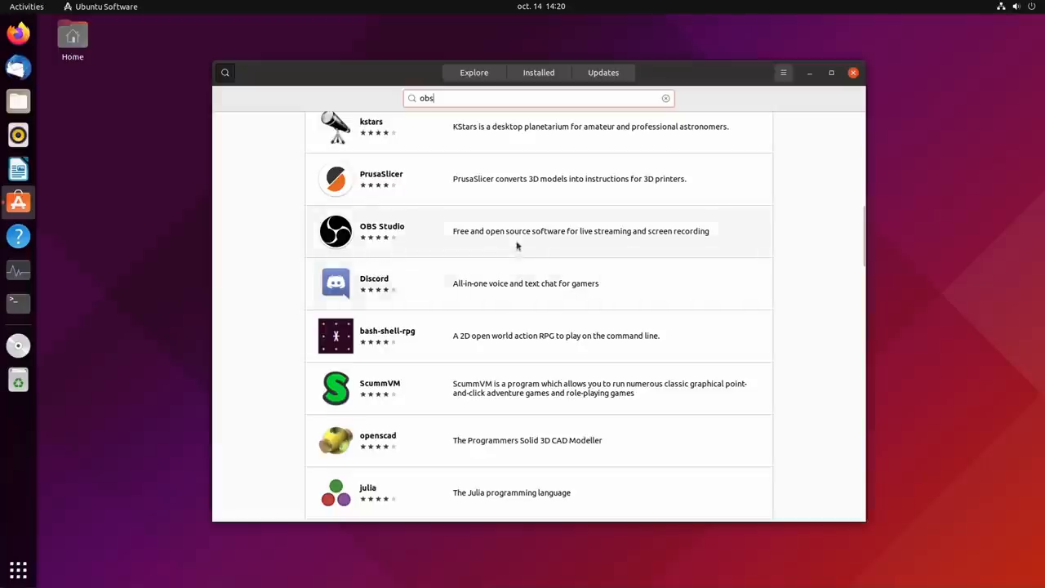
Start installing OBS Studio and authorise it at the password prompt.
{"action": "left_click", "coordinate": [382, 232]}
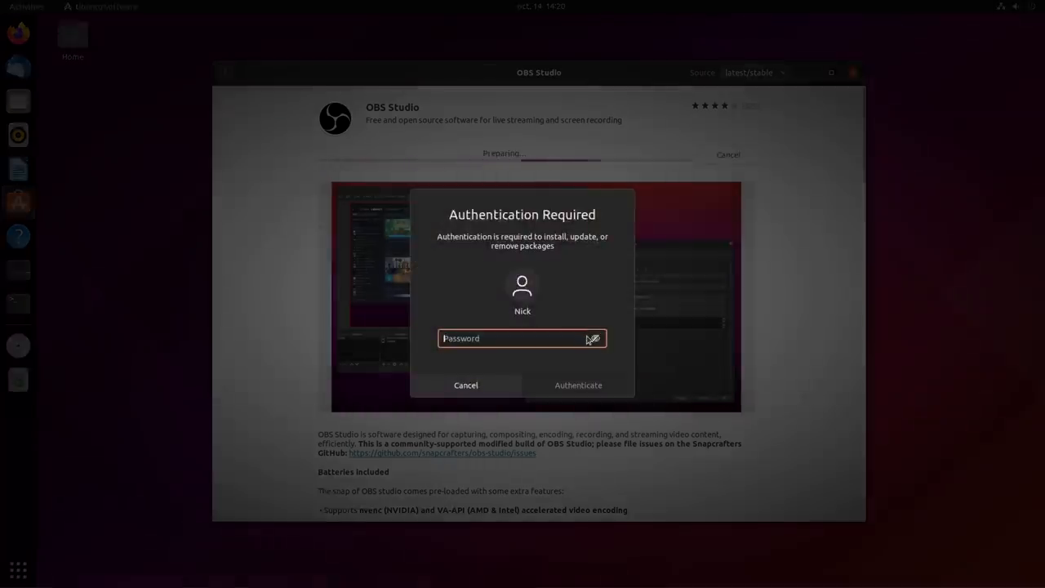
{"action": "left_click", "coordinate": [578, 385]}
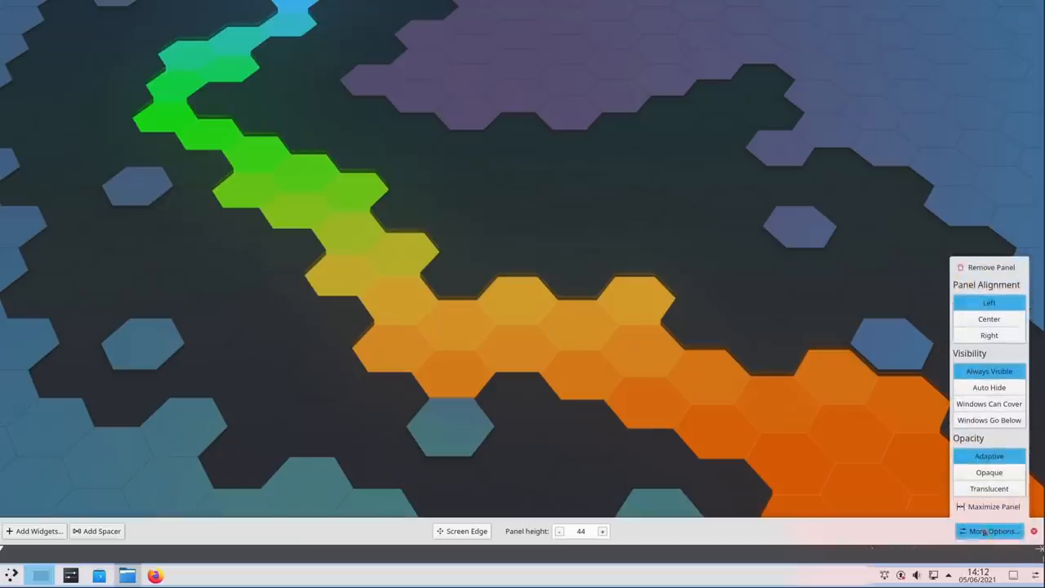
Try translucent panel opacity, then leave it on Adaptive.
{"action": "left_click", "coordinate": [989, 489]}
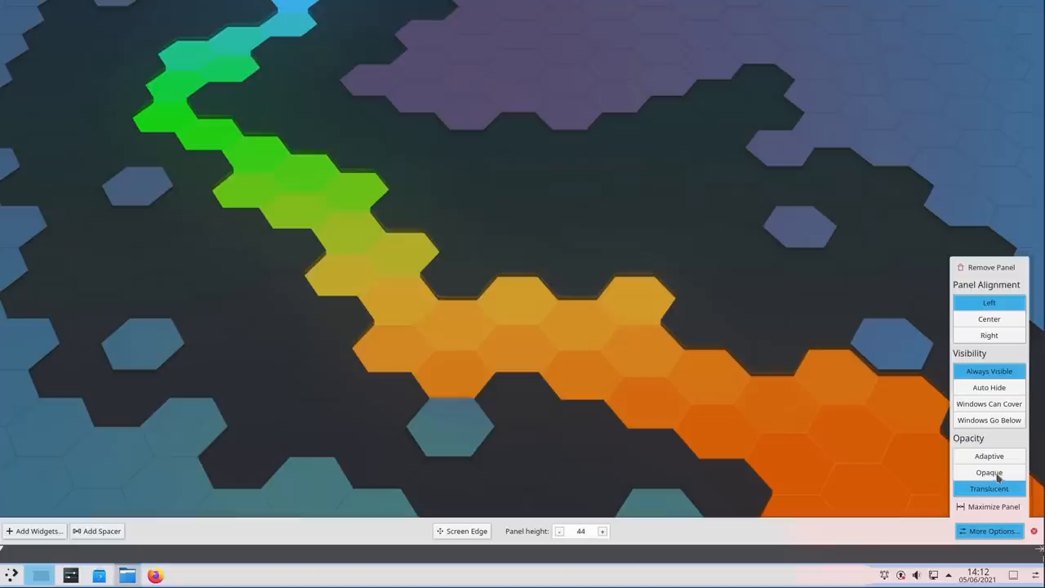
{"action": "left_click", "coordinate": [989, 456]}
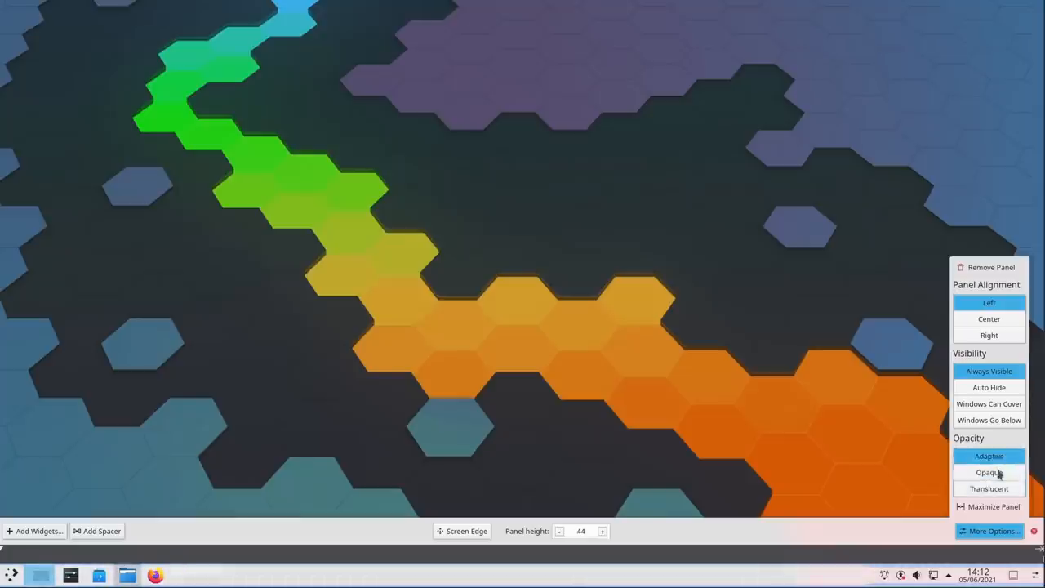
Browse the launcher, calendar and status area, then adjust date placement in the Digital Clock settings.
{"action": "left_click", "coordinate": [11, 572]}
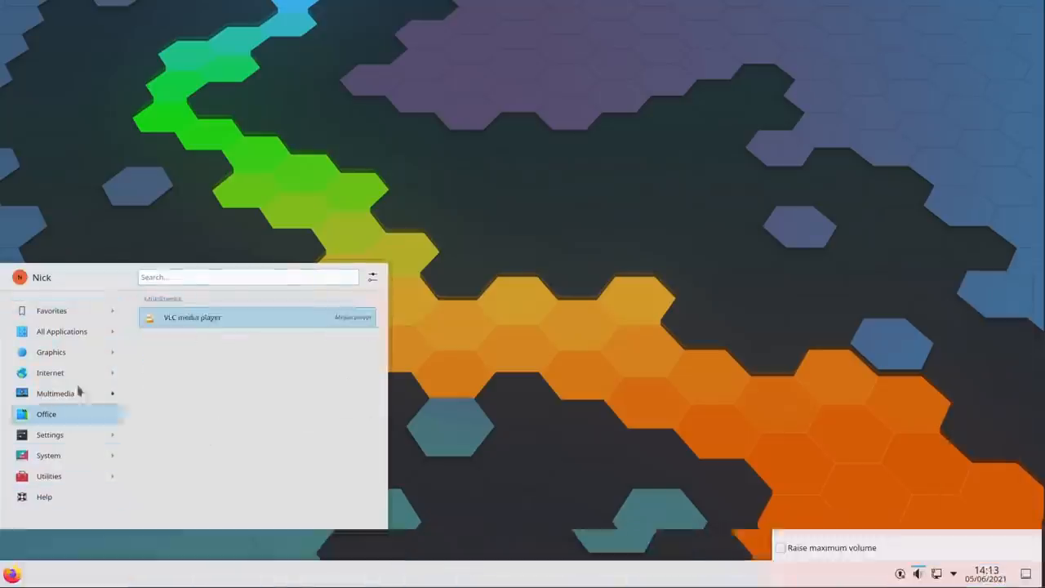
{"action": "left_click", "coordinate": [940, 571]}
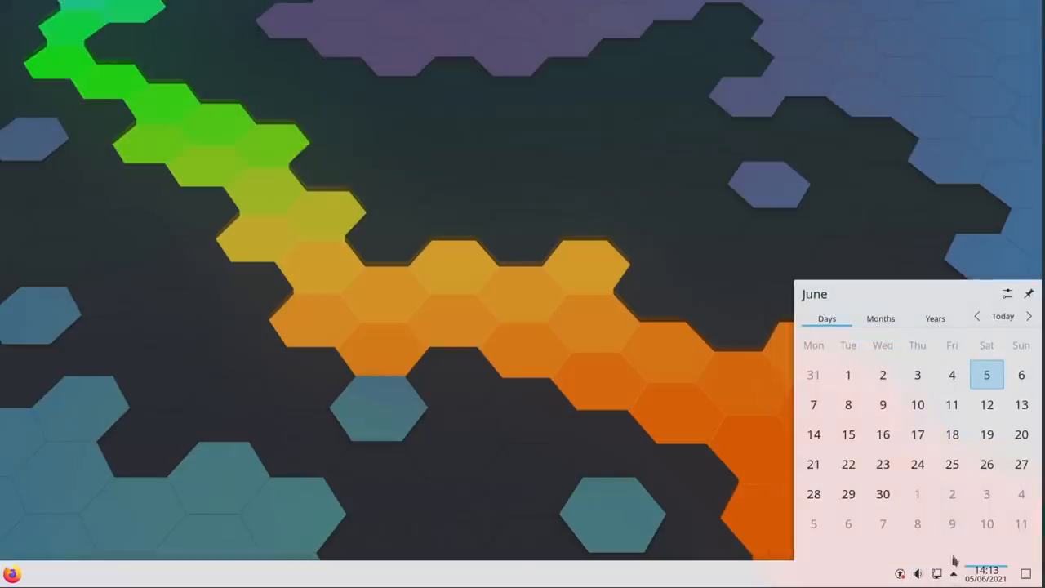
{"action": "left_click", "coordinate": [957, 570]}
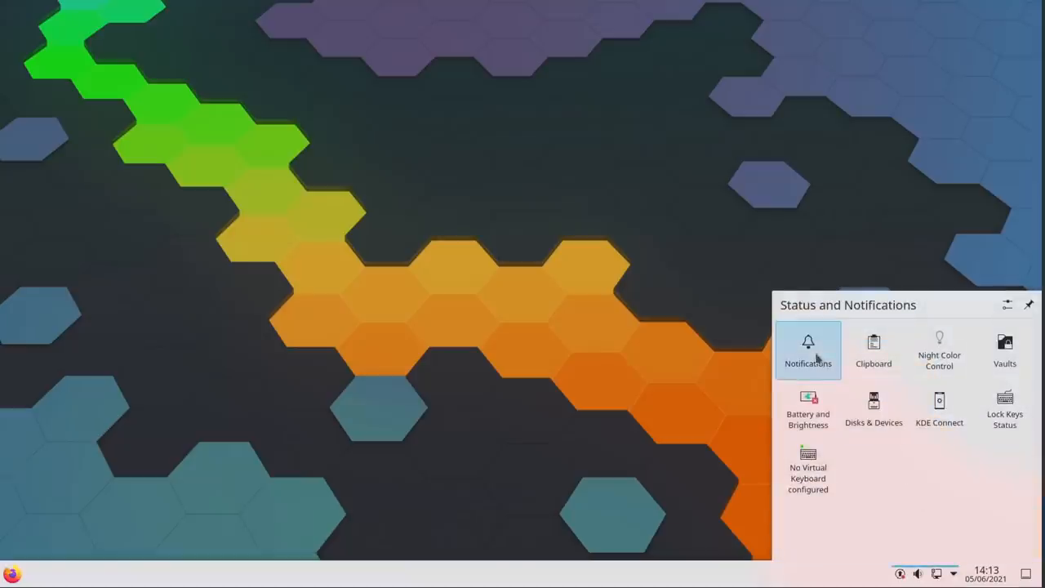
{"action": "mouse_move", "coordinate": [872, 351]}
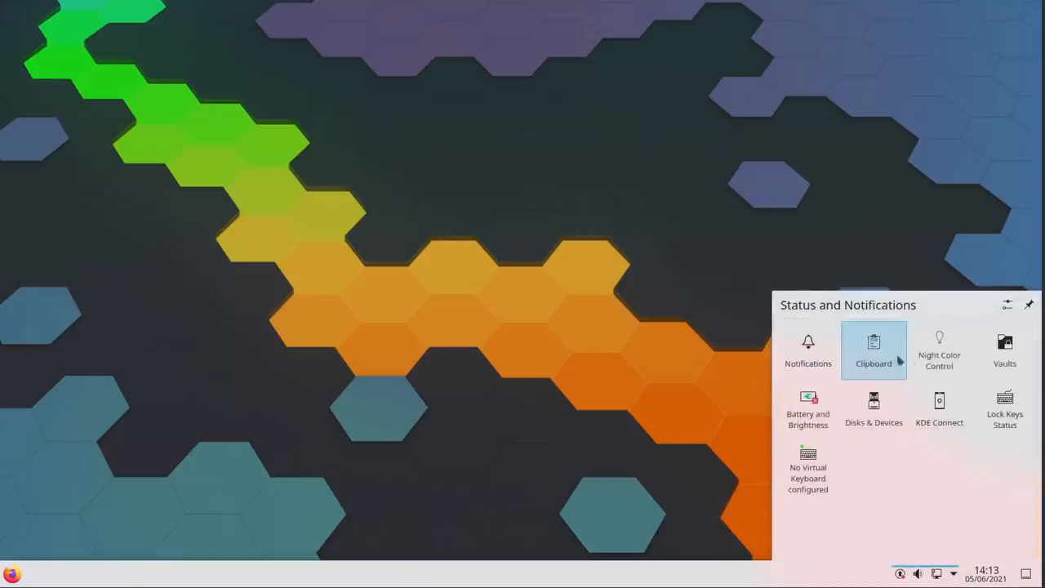
{"action": "left_click", "coordinate": [1003, 347]}
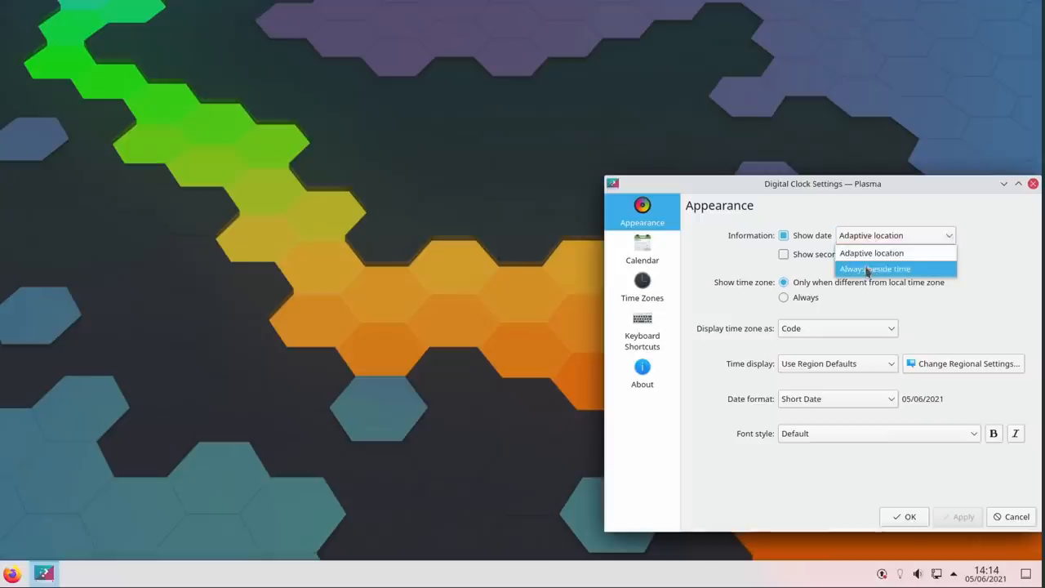
{"action": "left_click", "coordinate": [875, 268]}
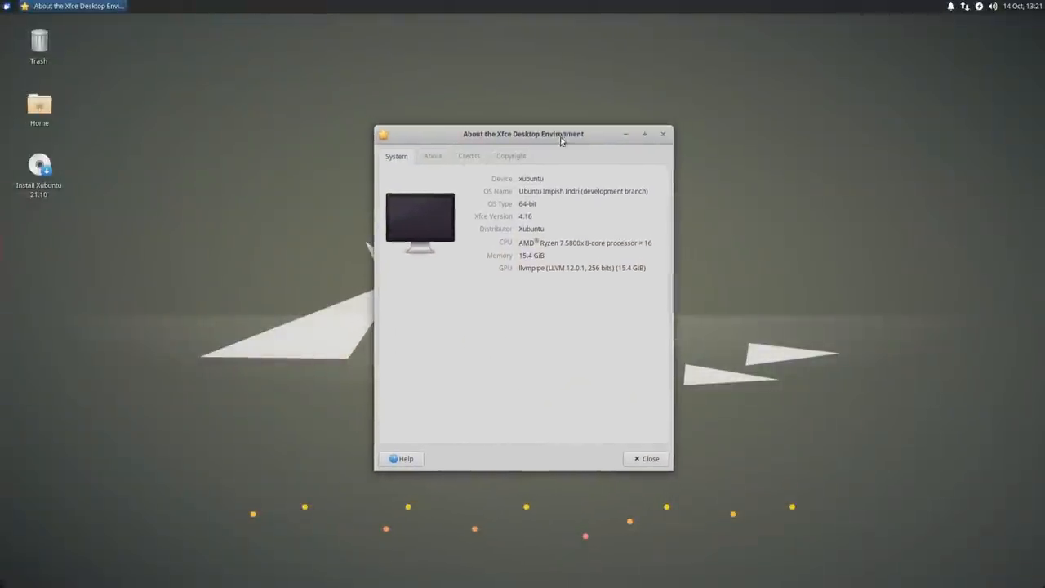
{"action": "mouse_move", "coordinate": [535, 245]}
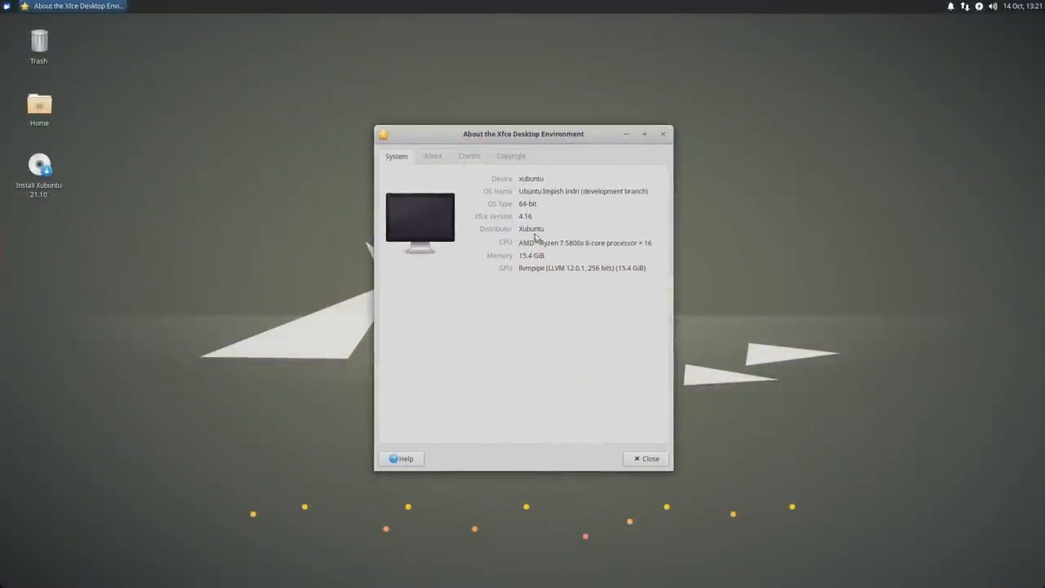
{"action": "mouse_move", "coordinate": [583, 211]}
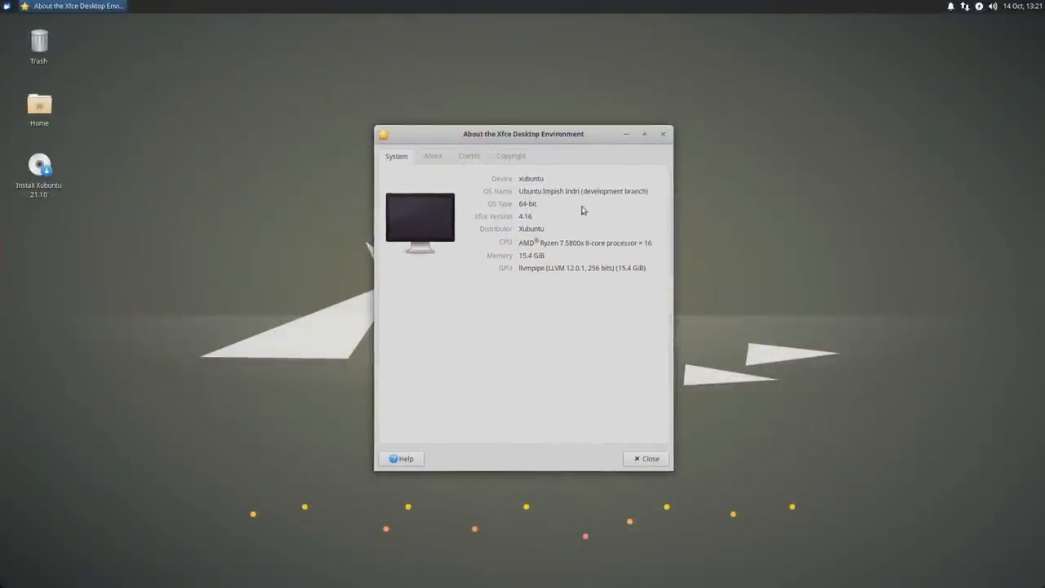
Close About Xfce and search the Whisker menu for the clipboard manager.
{"action": "left_click", "coordinate": [3, 3]}
{"action": "type", "text": "c"}
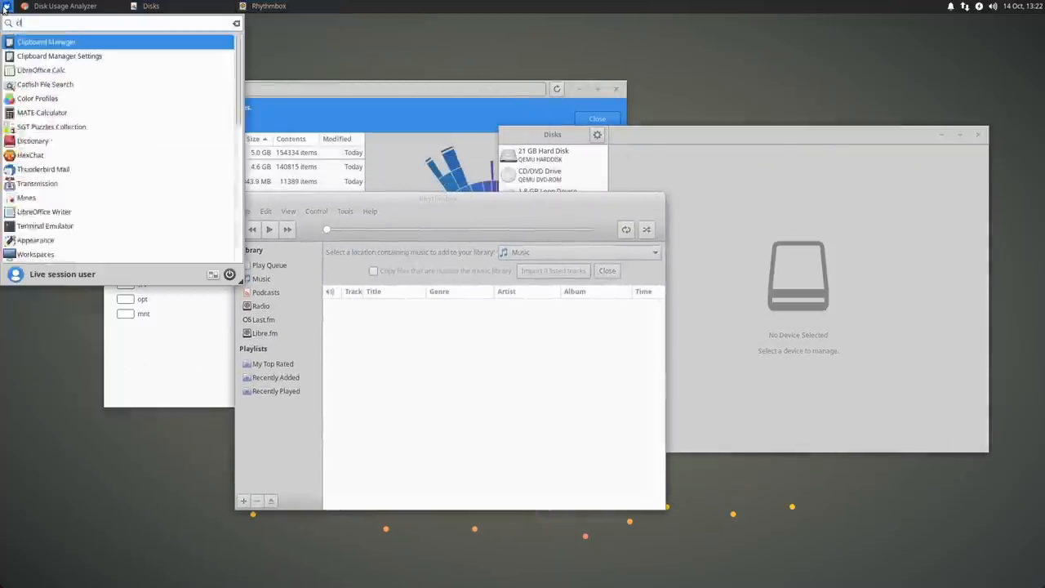
{"action": "type", "text": "lipma"}
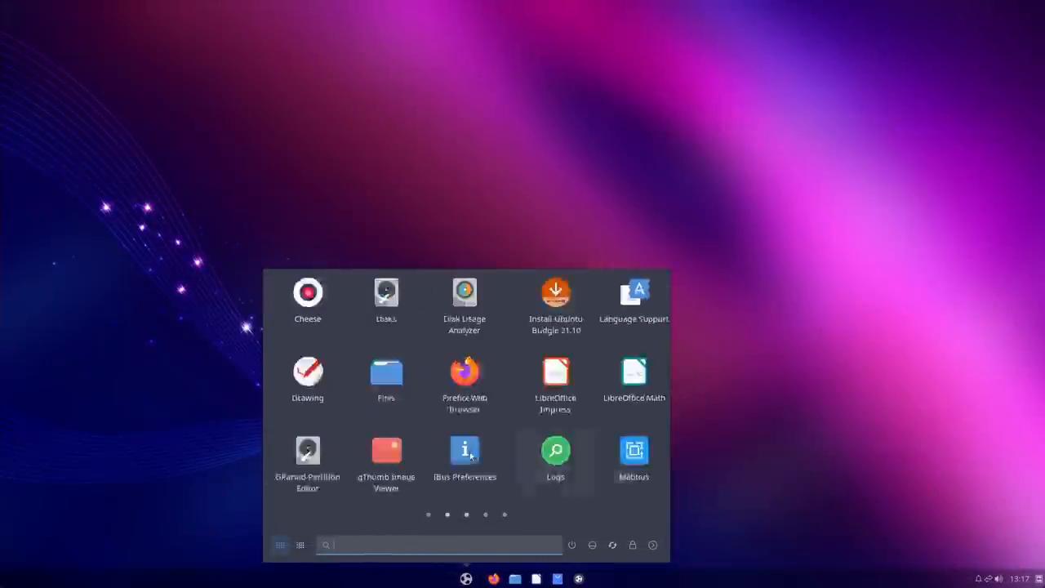
Show the Budgie application grid with Cheese, Firefox and LibreOffice.
{"action": "left_click", "coordinate": [448, 515]}
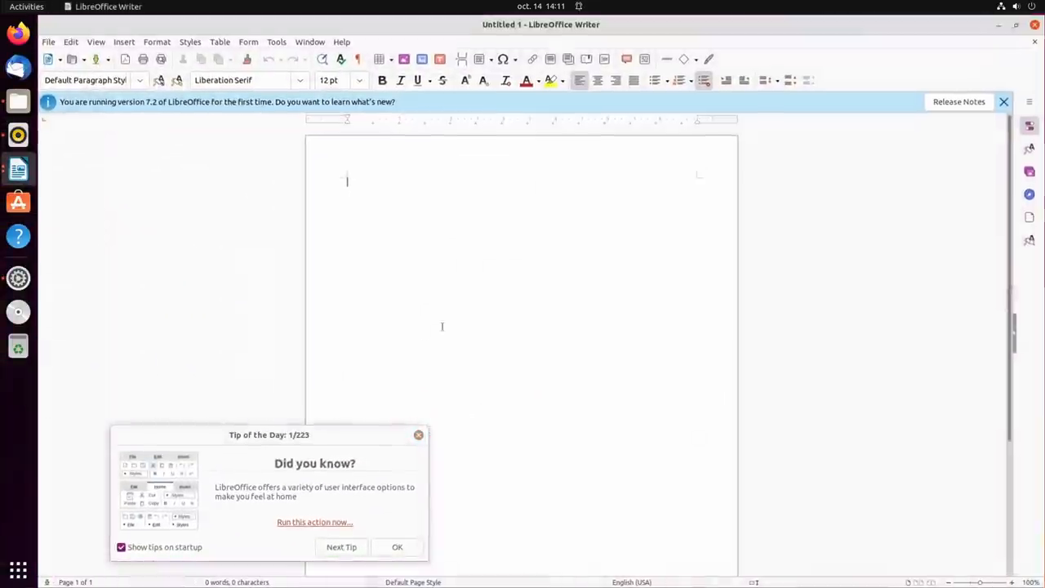
Dismiss Writer's Tip of the Day to leave a blank document.
{"action": "left_click", "coordinate": [396, 547]}
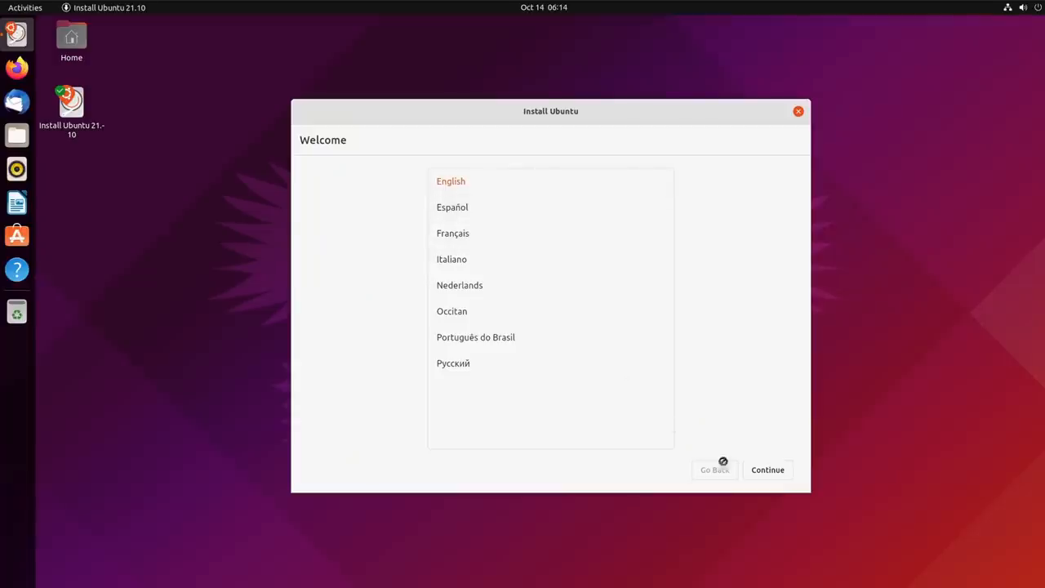
Keep English and choose the French keyboard layout.
{"action": "left_click", "coordinate": [767, 470]}
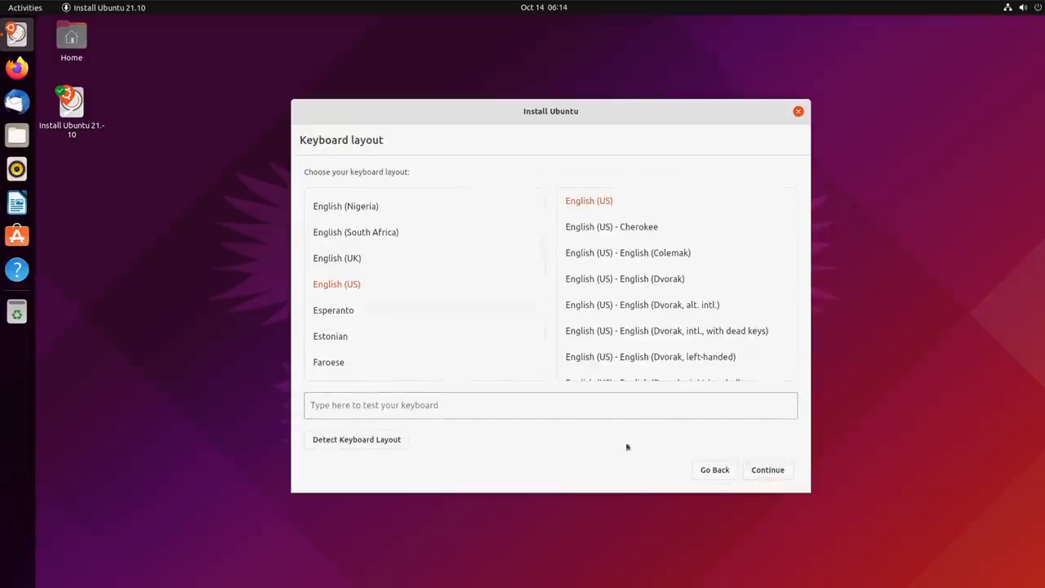
{"action": "scroll", "scroll_direction": "down", "scroll_amount": 3}
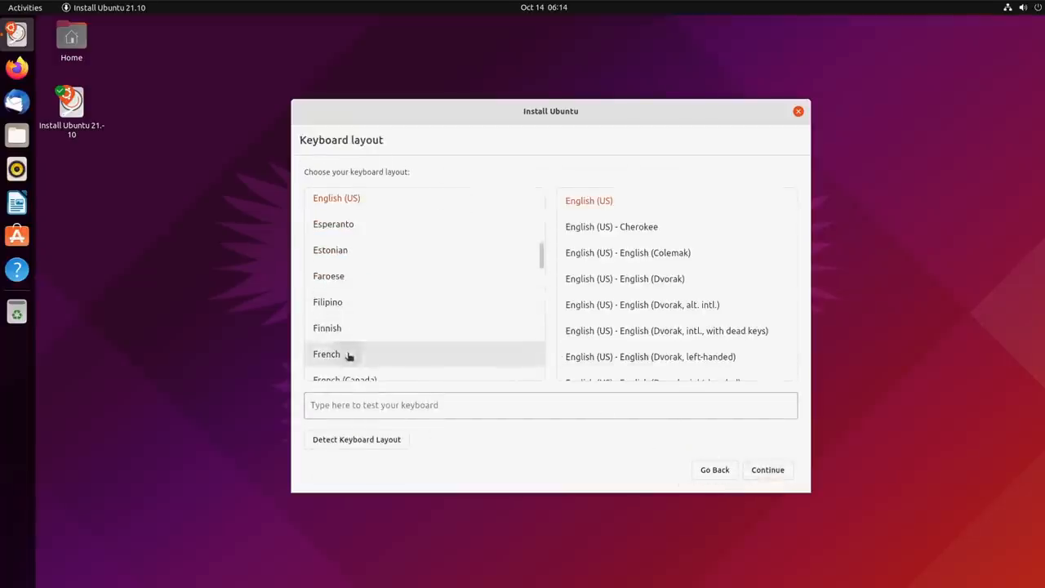
{"action": "left_click", "coordinate": [327, 352]}
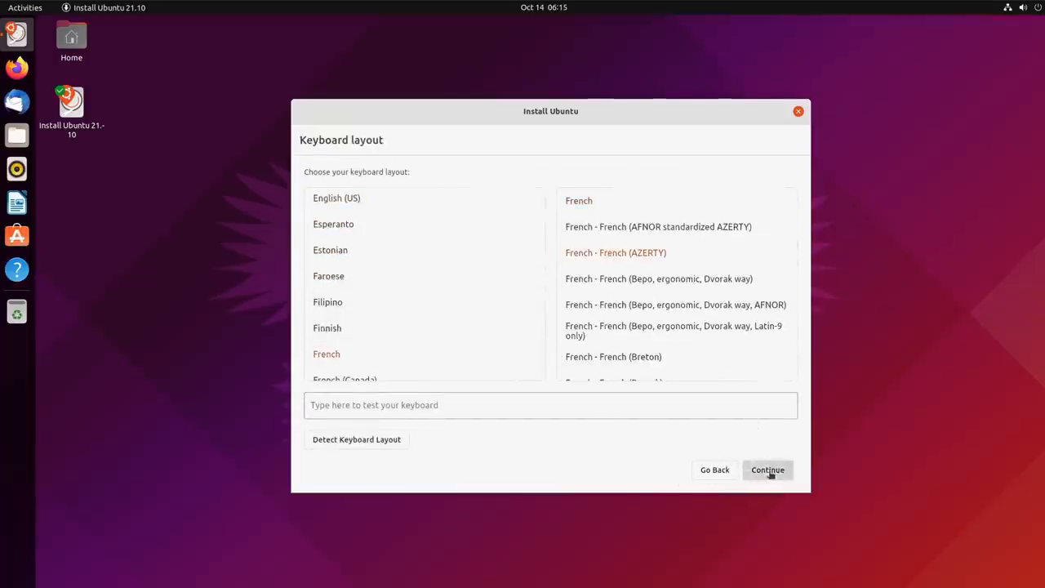
{"action": "left_click", "coordinate": [767, 471]}
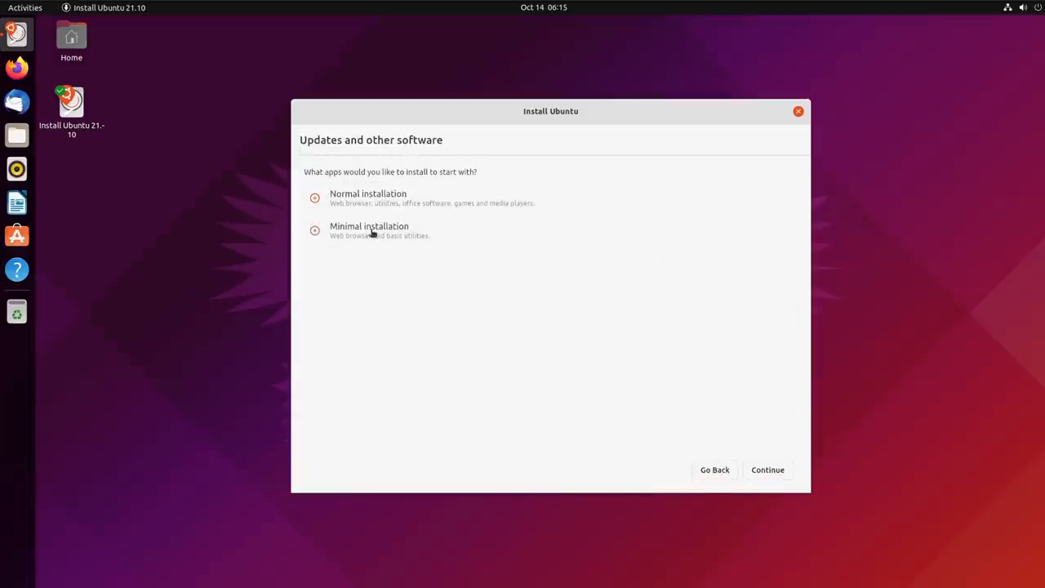
Choose Normal installation and approve writing the changes to disk.
{"action": "left_click", "coordinate": [314, 198]}
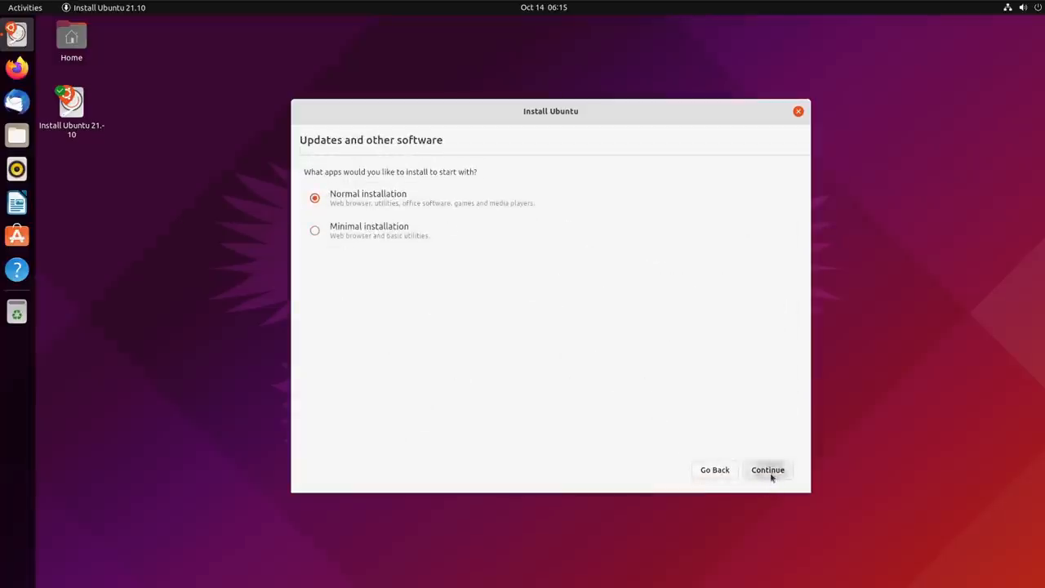
{"action": "left_click", "coordinate": [767, 470]}
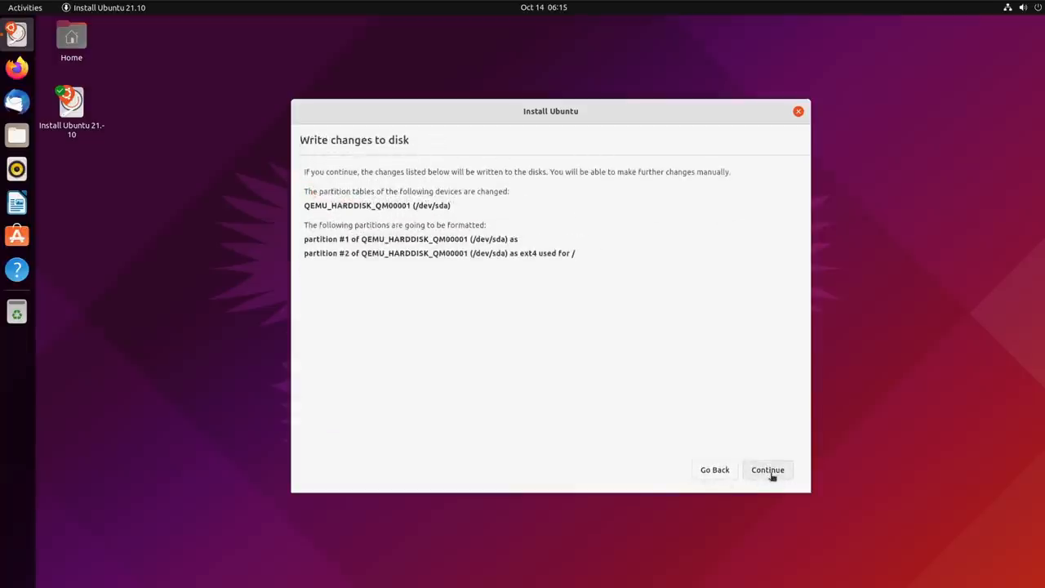
{"action": "left_click", "coordinate": [767, 471]}
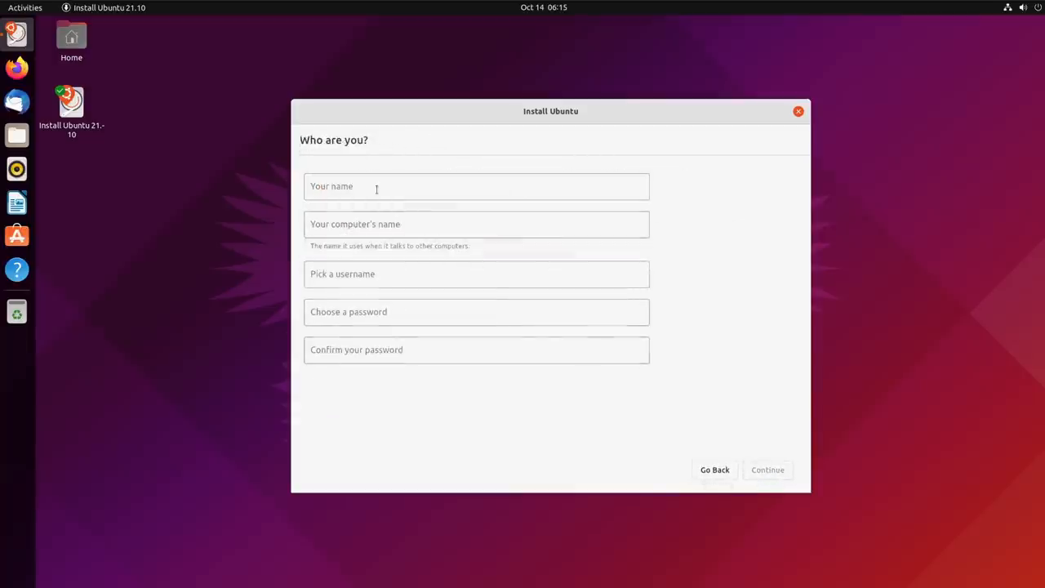